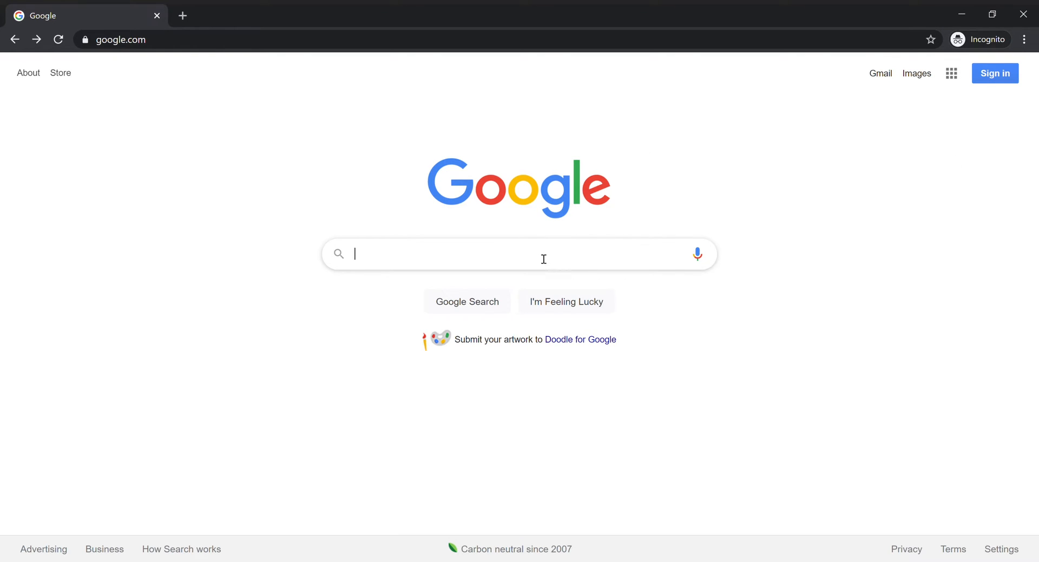
# - Search Google for 'va podcast network' using the autocomplete suggestion
pyautogui.write('v')
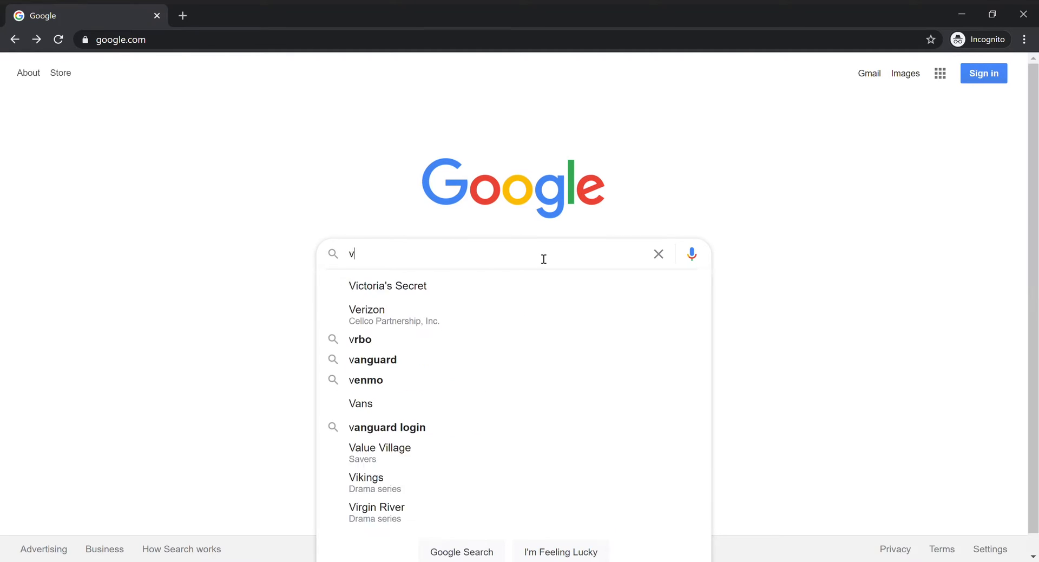
pyautogui.write('a podcast n')
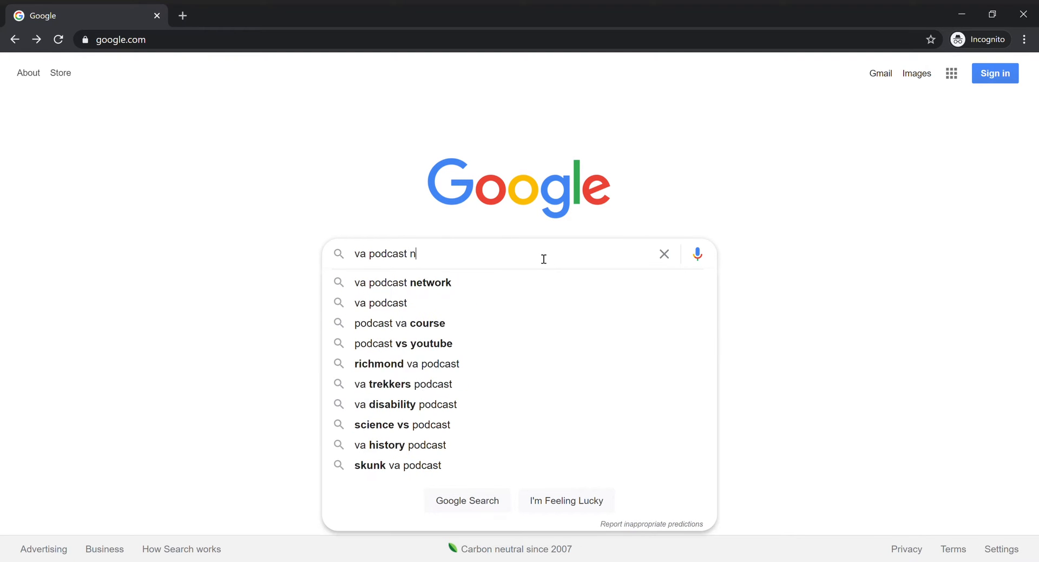
pyautogui.click(405, 281)
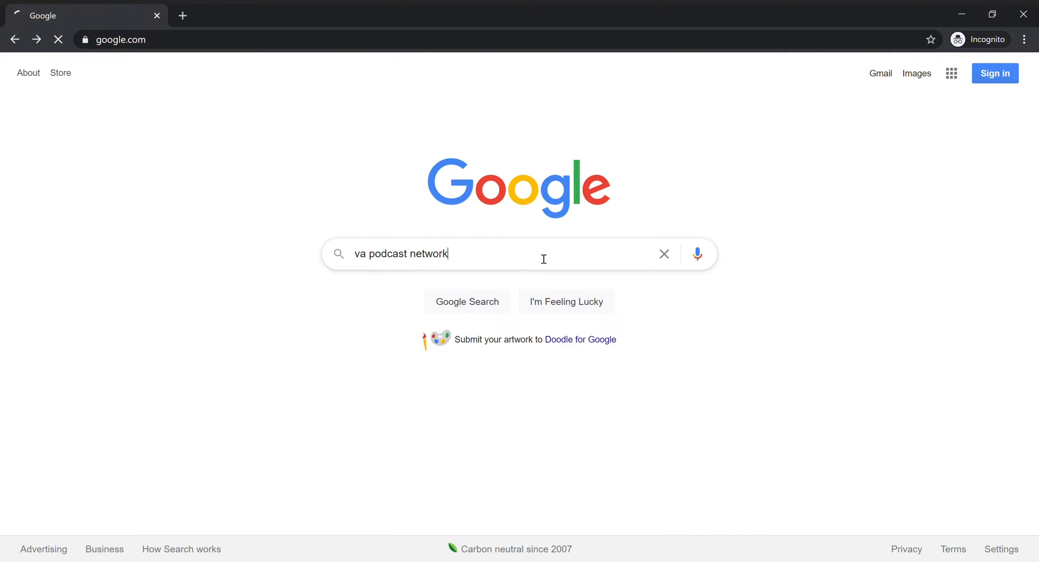
pyautogui.press('Enter')
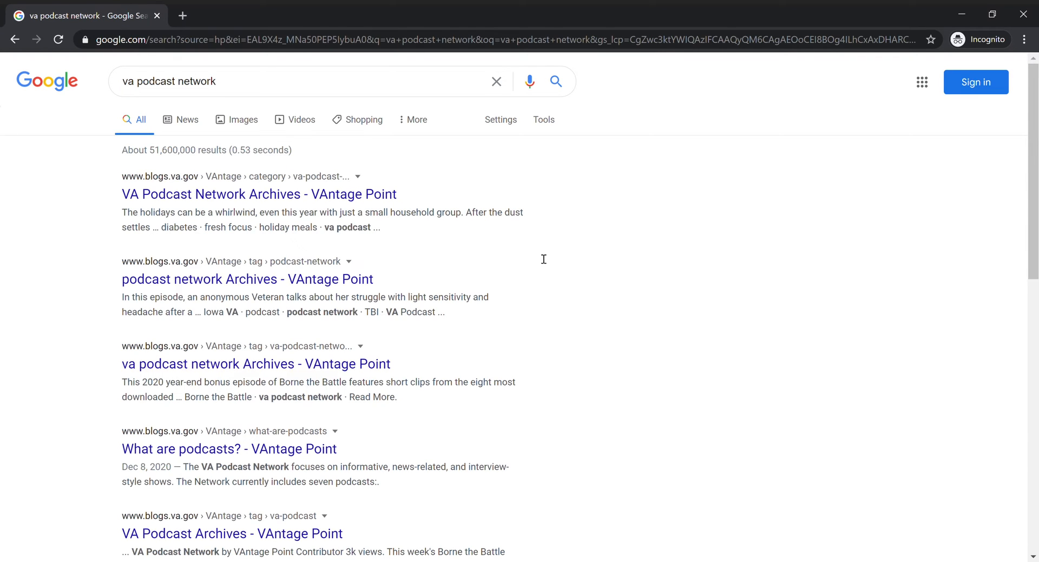
pyautogui.moveTo(265, 164)
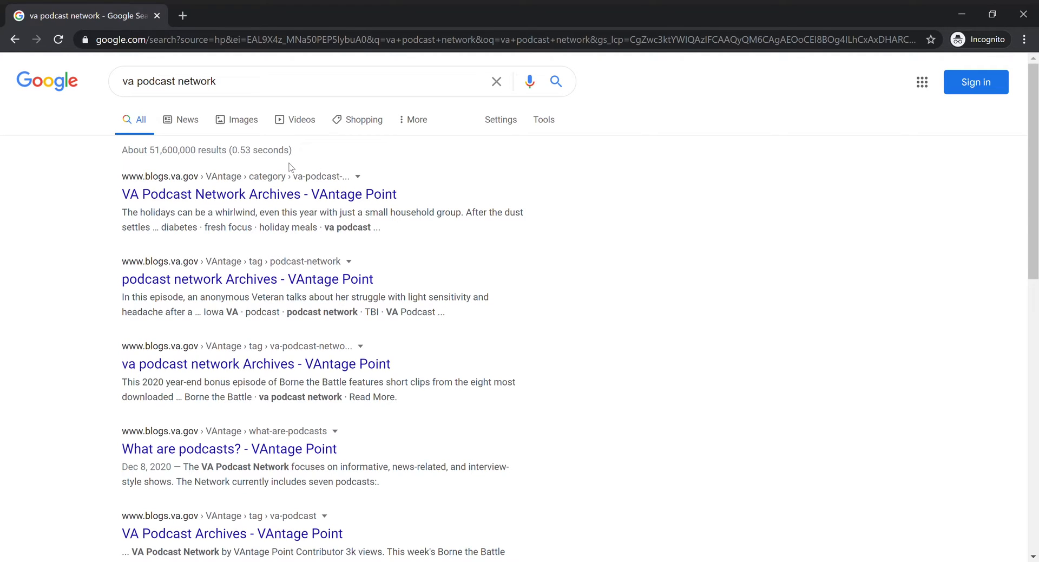
# - Open the 'VA Podcast Network Archives - VAntage Point' result and scroll through its episode posts
pyautogui.click(258, 194)
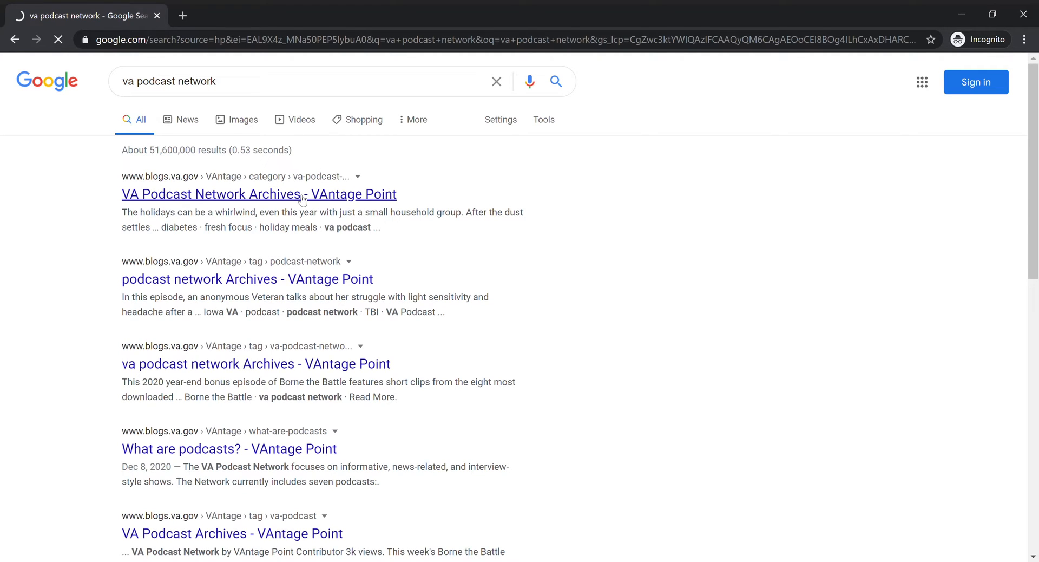
pyautogui.click(259, 194)
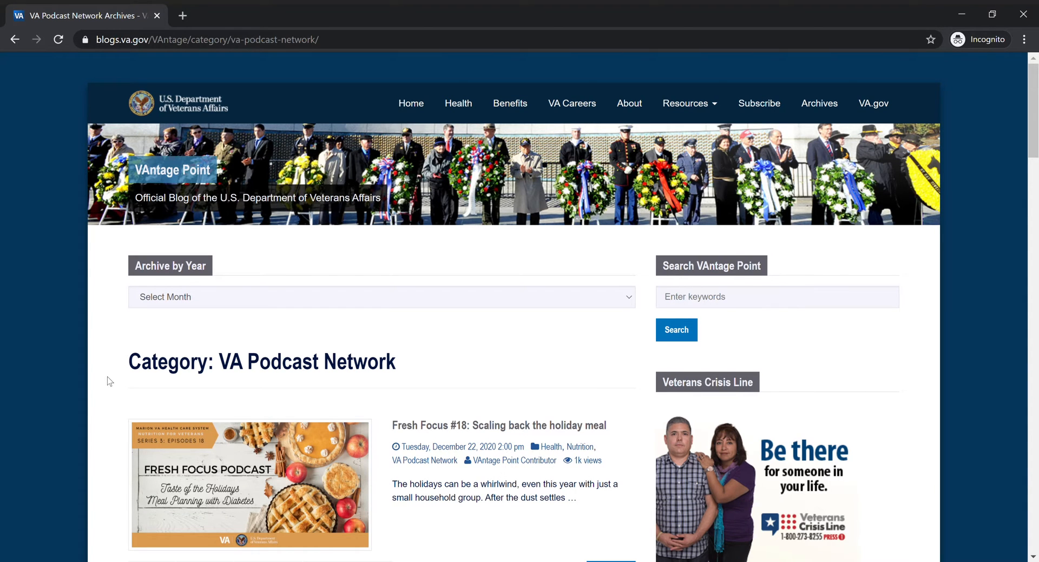
pyautogui.scroll(-3)
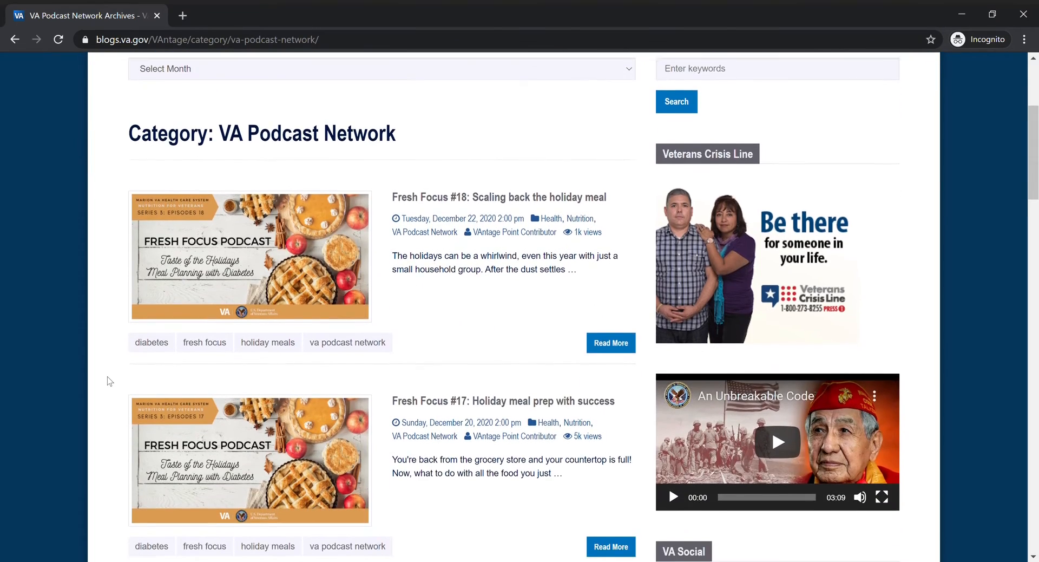
pyautogui.scroll(-3)
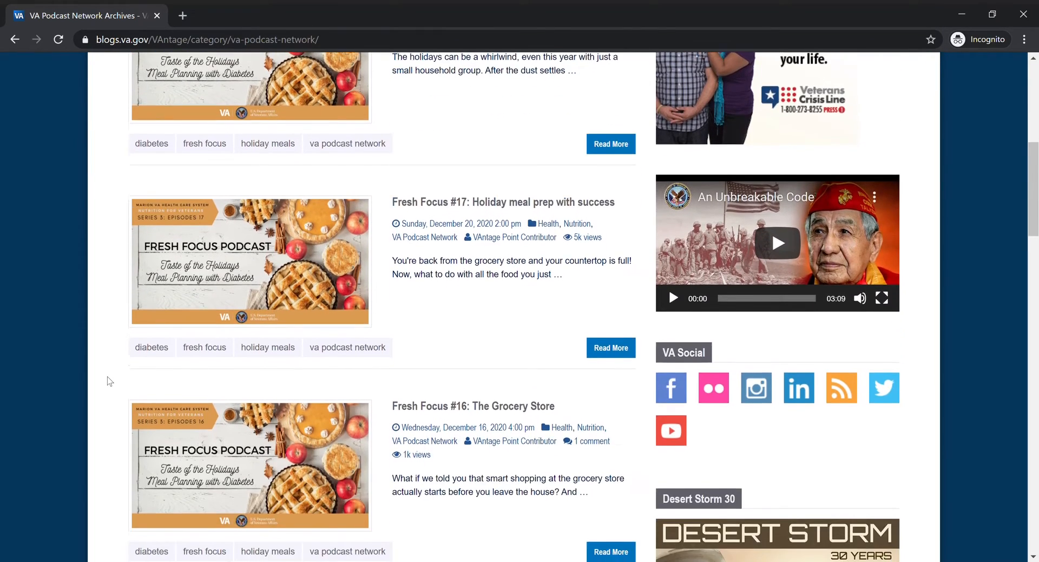
pyautogui.scroll(-3)
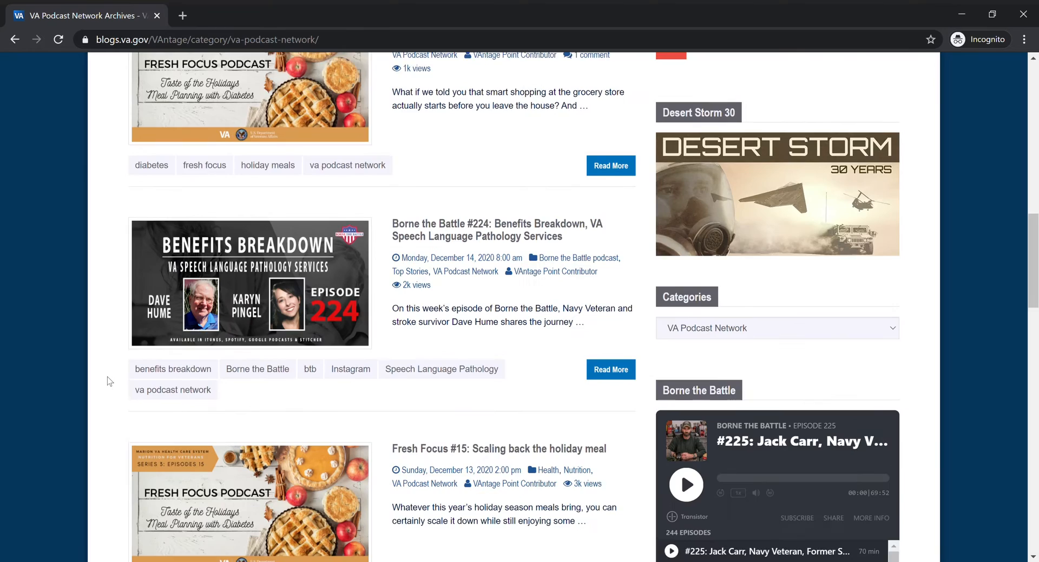
pyautogui.scroll(-3)
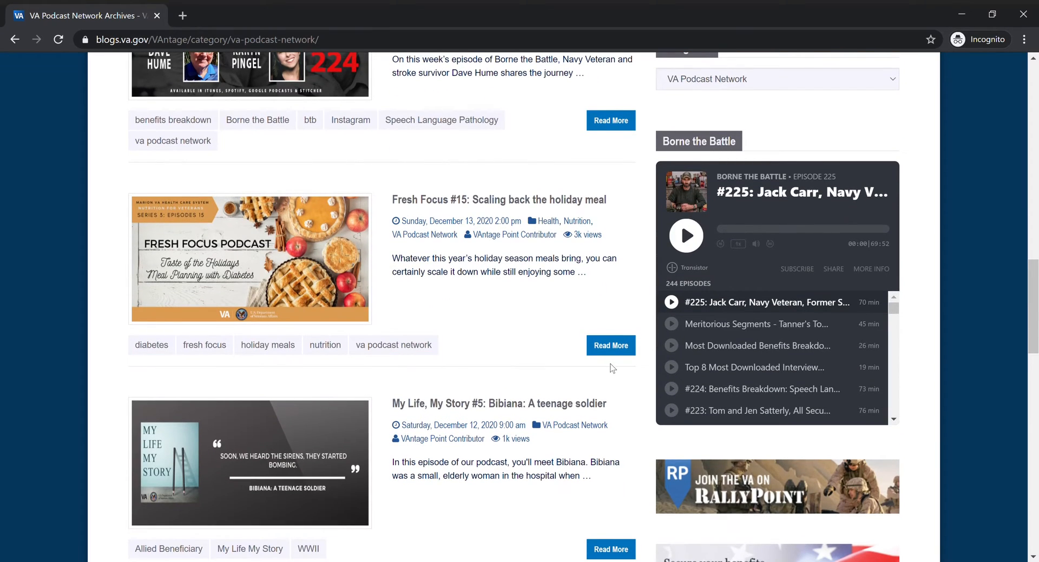
# - Open the Fresh Focus #15 post and play its embedded podcast episode
pyautogui.click(610, 345)
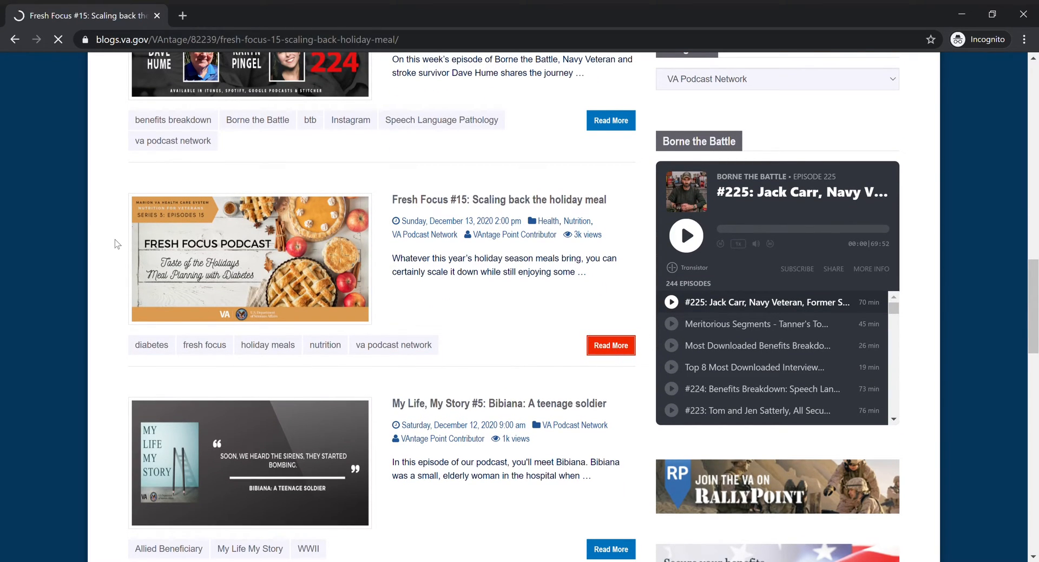
pyautogui.click(610, 345)
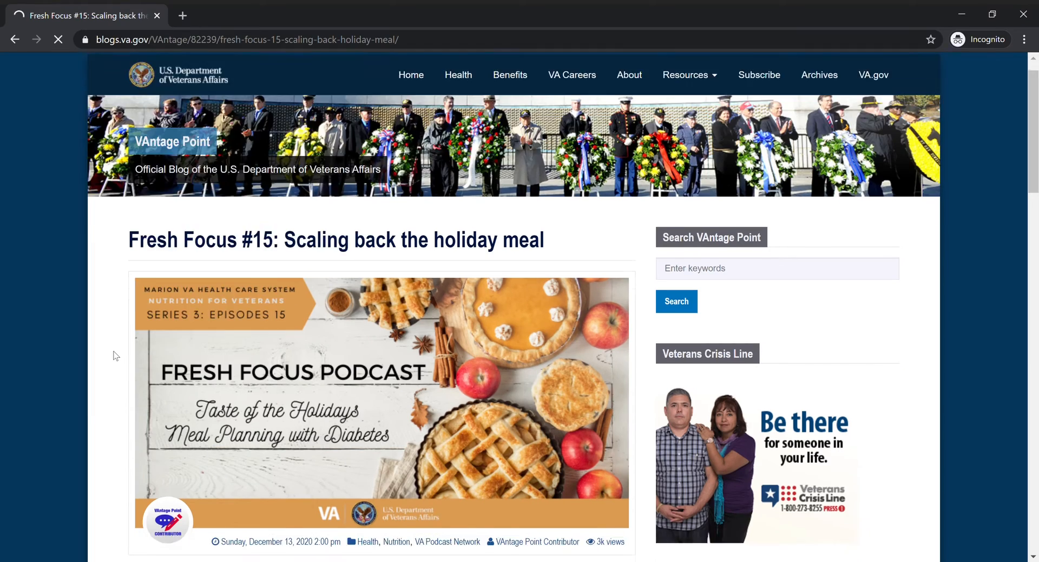
pyautogui.scroll(-3)
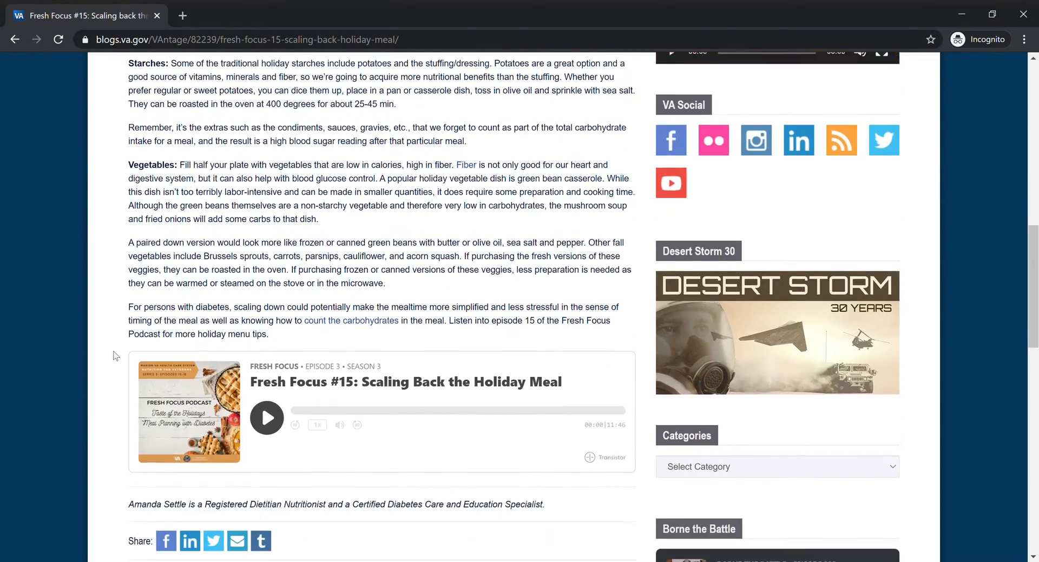
pyautogui.scroll(-3)
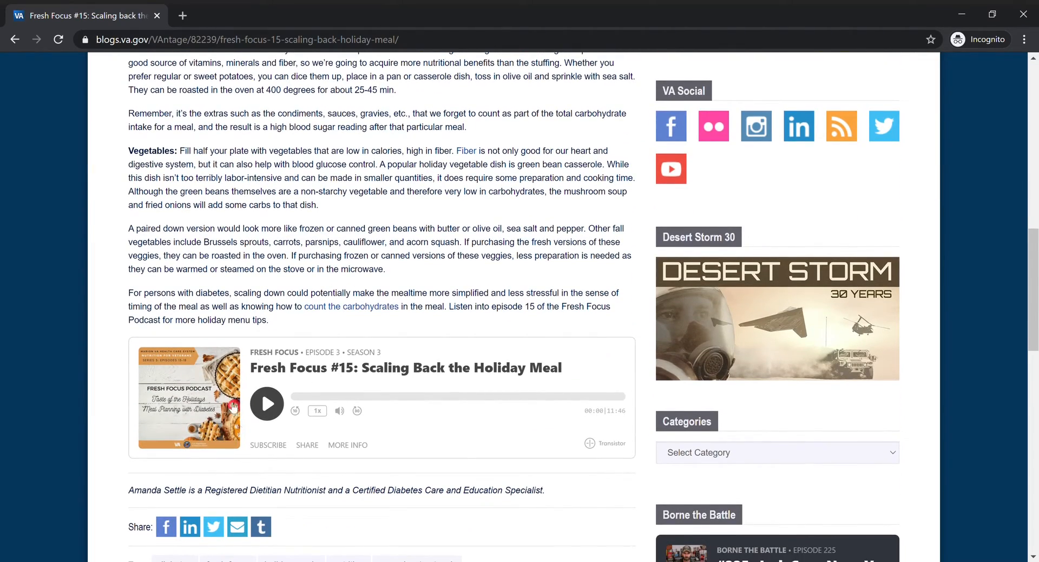
pyautogui.click(267, 403)
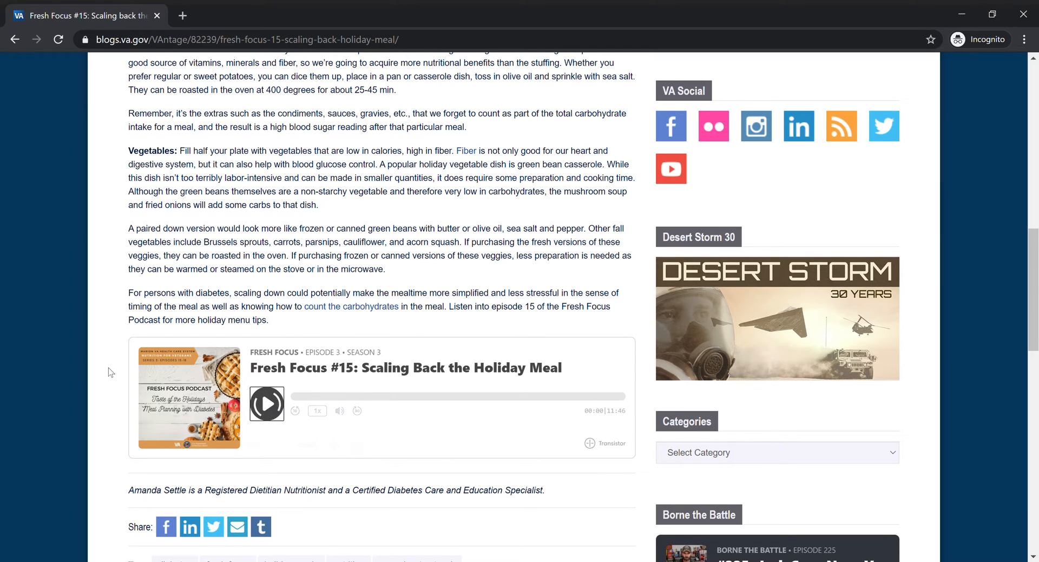
pyautogui.click(266, 404)
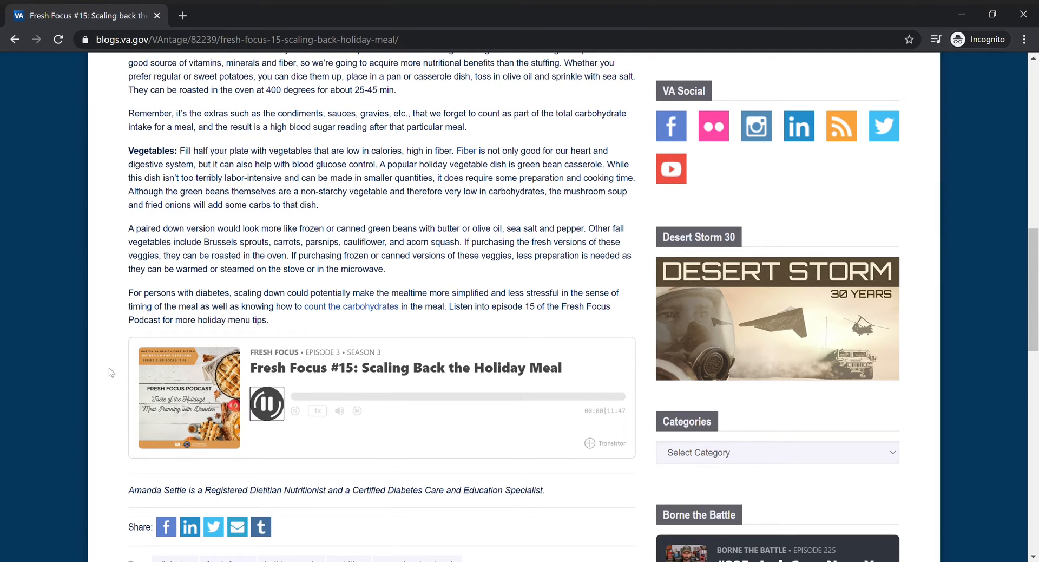
pyautogui.click(266, 404)
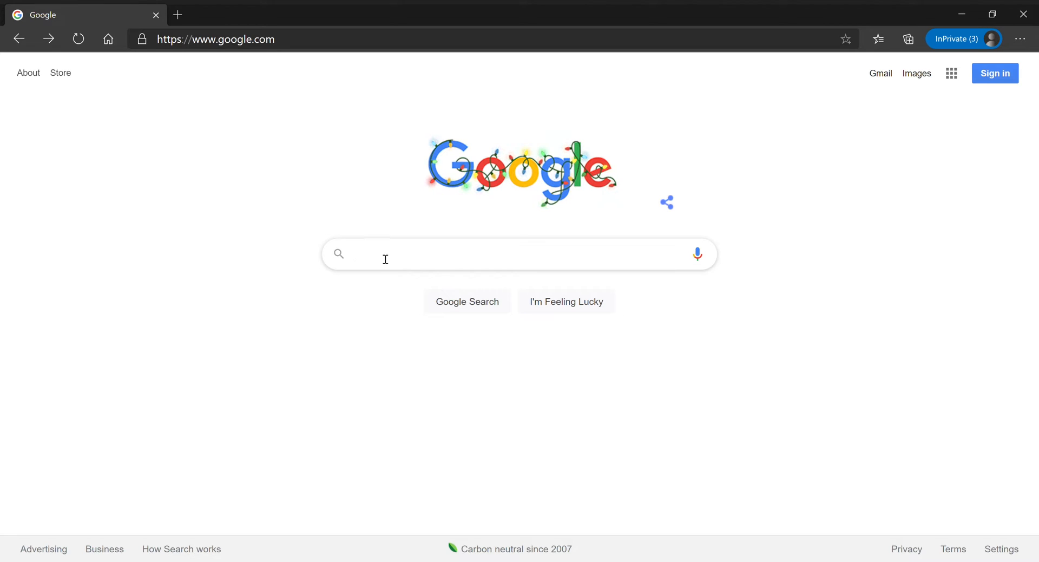
# - Search 'department of veterans affairs' and open the 'Veterans Affairs: VA.gov Home' result
pyautogui.write('department of')
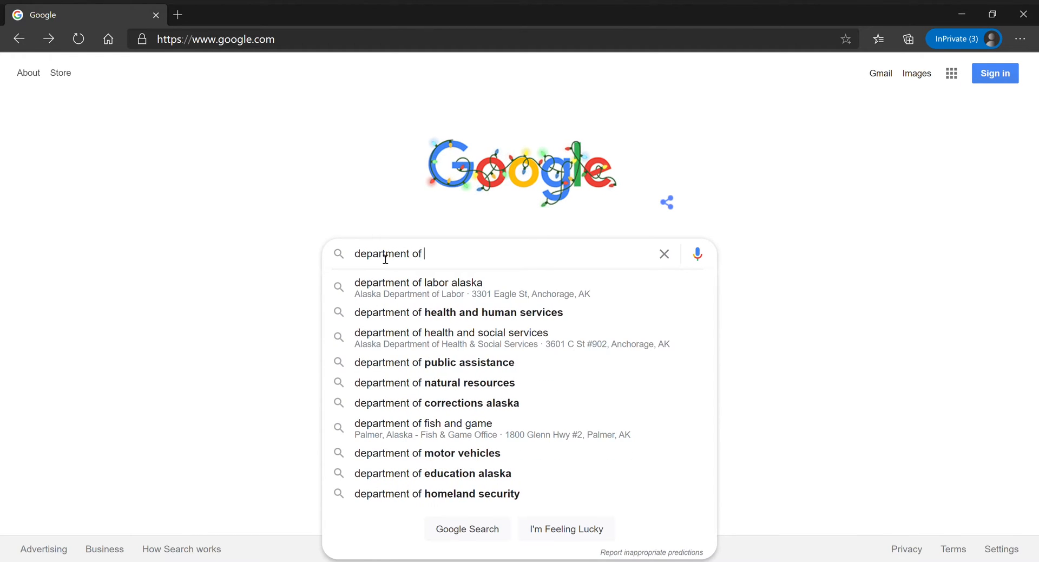
pyautogui.write('veterans affairs')
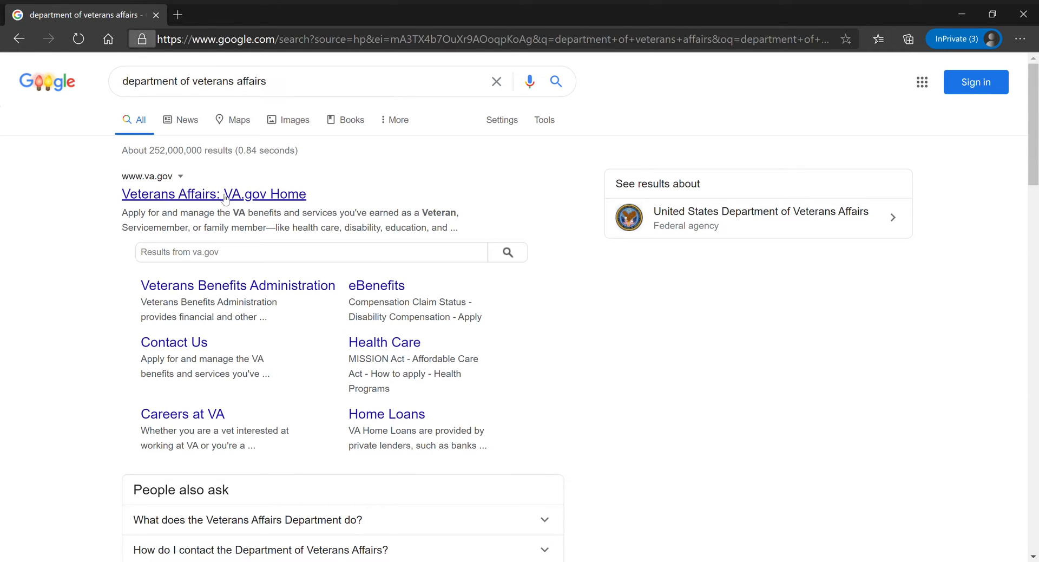
pyautogui.click(213, 193)
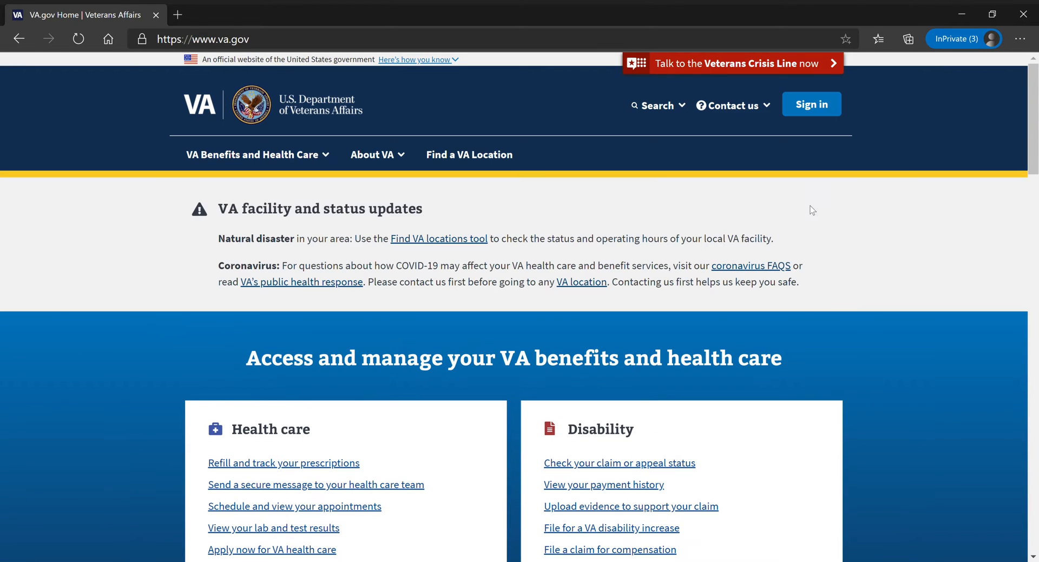
# - Scroll the VA.gov homepage and follow the 'VAntage Point: news you can use' link
pyautogui.scroll(-3)
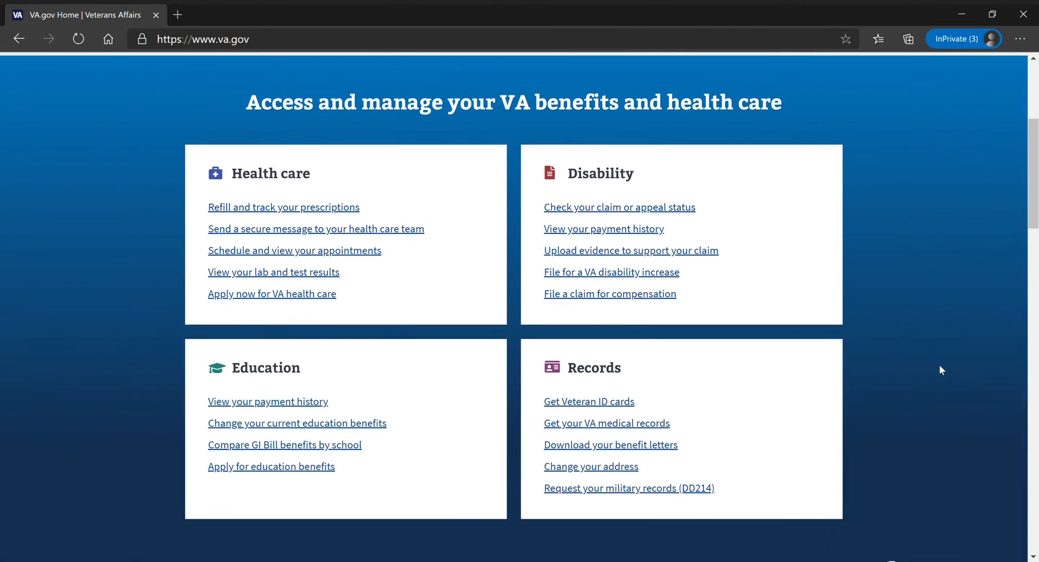
pyautogui.scroll(-3)
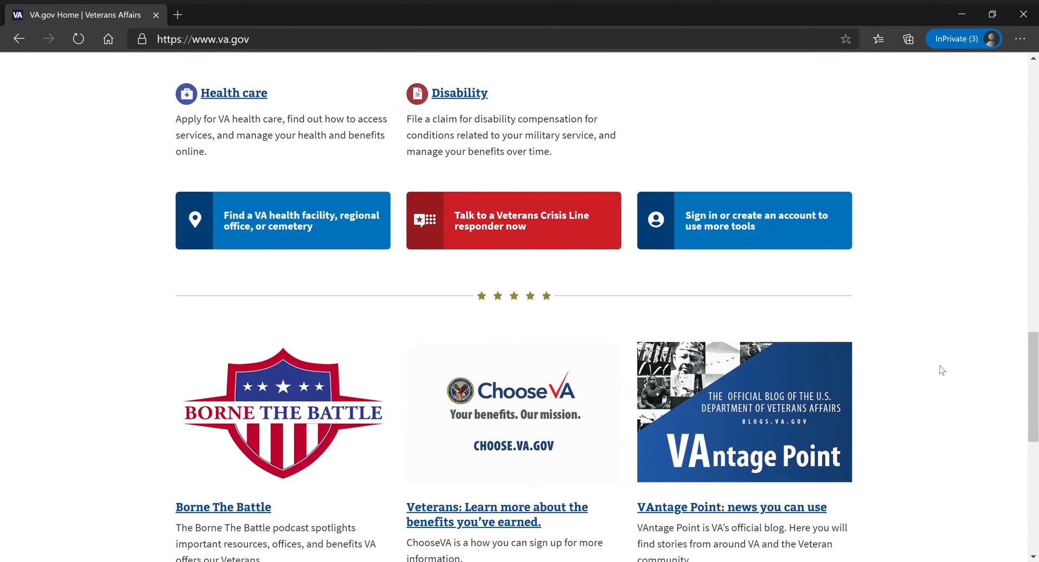
pyautogui.scroll(-3)
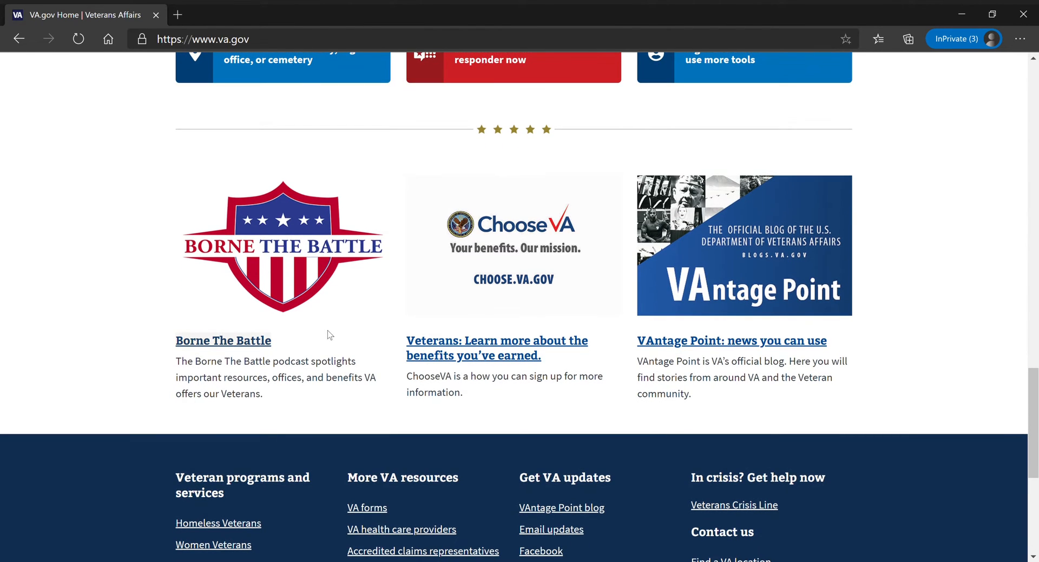
pyautogui.moveTo(371, 188)
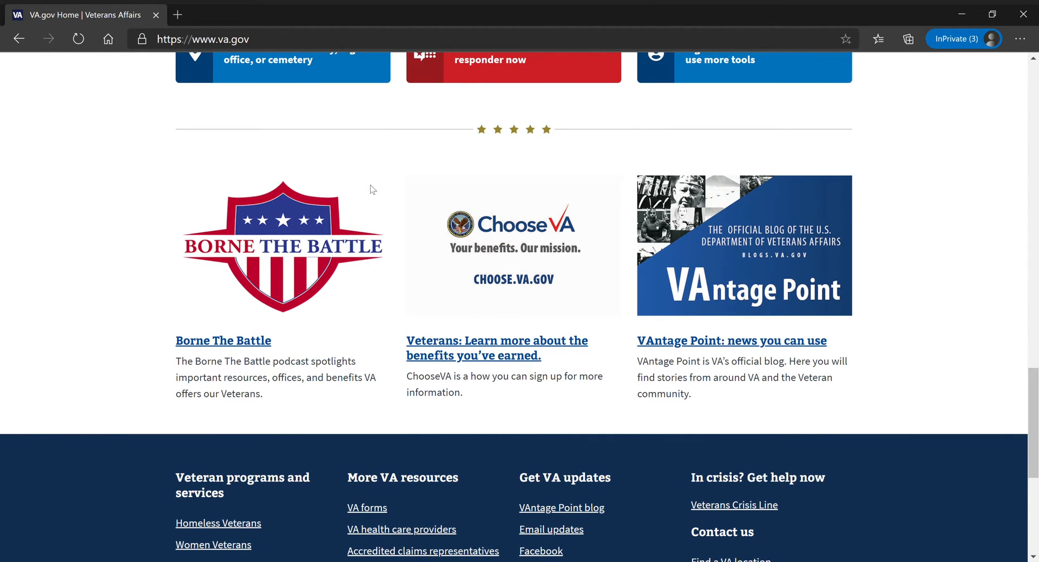
pyautogui.moveTo(833, 332)
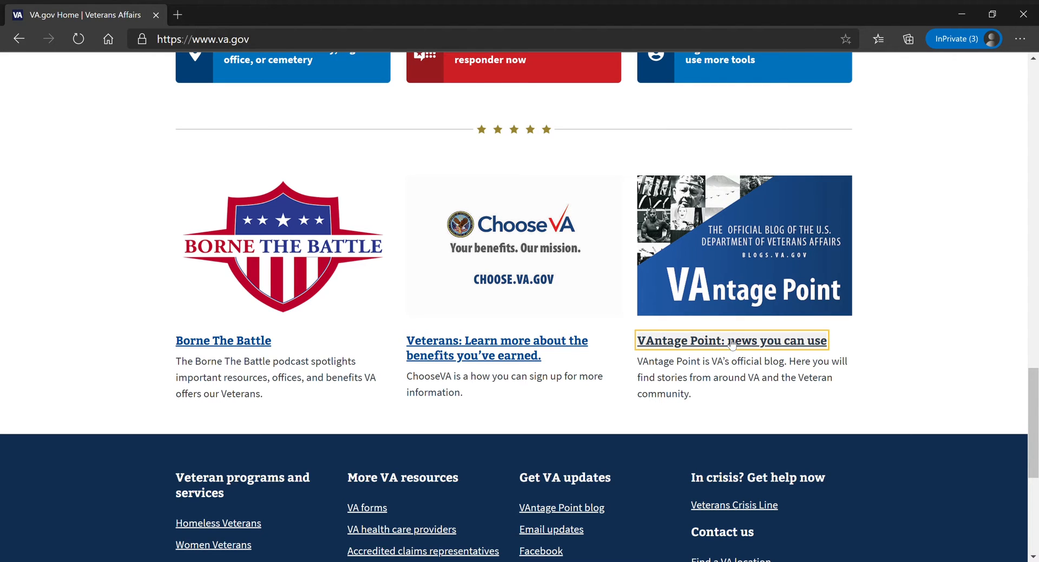
pyautogui.click(730, 340)
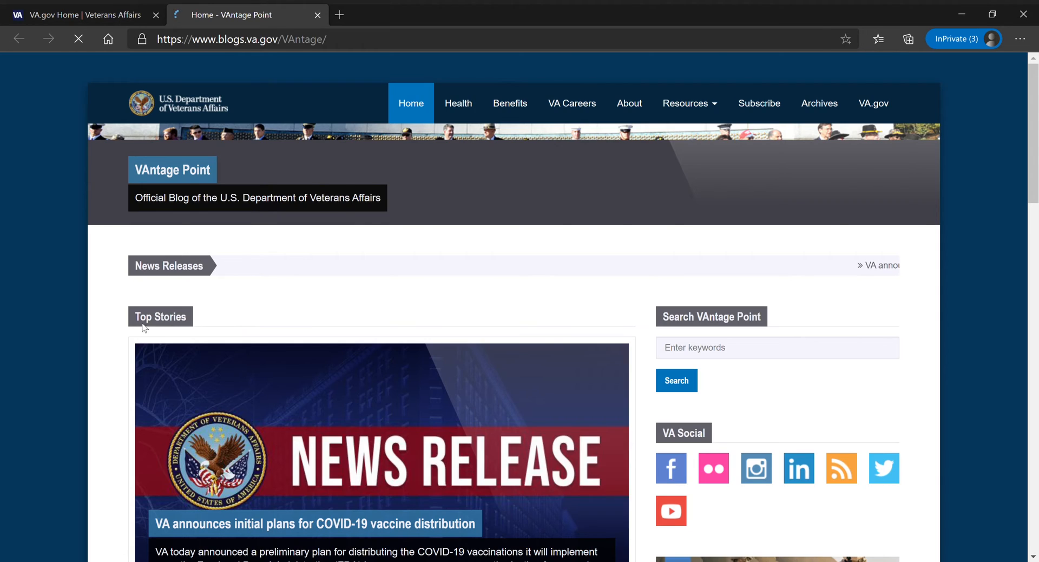
pyautogui.scroll(-3)
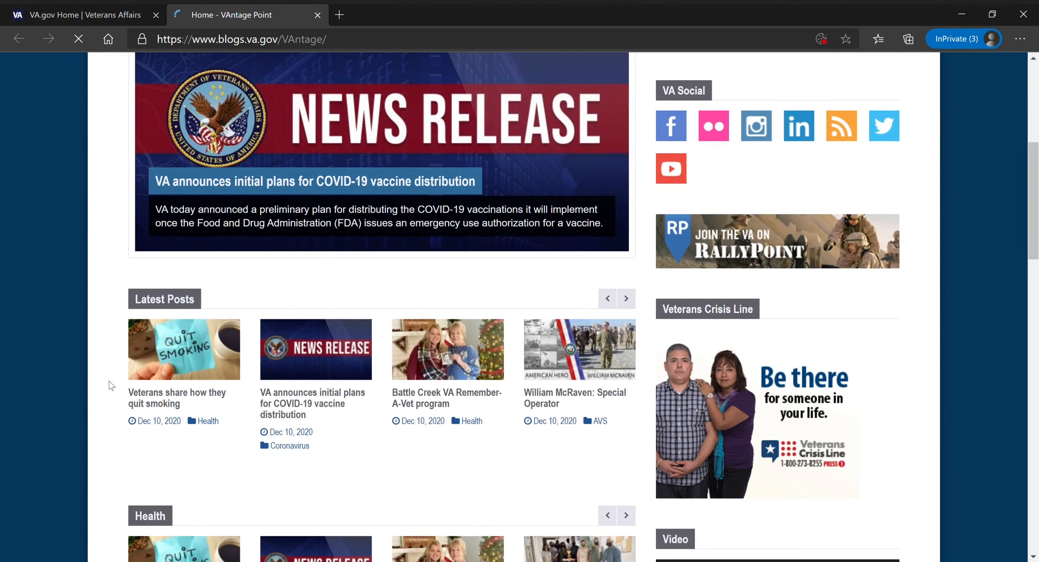
pyautogui.scroll(-3)
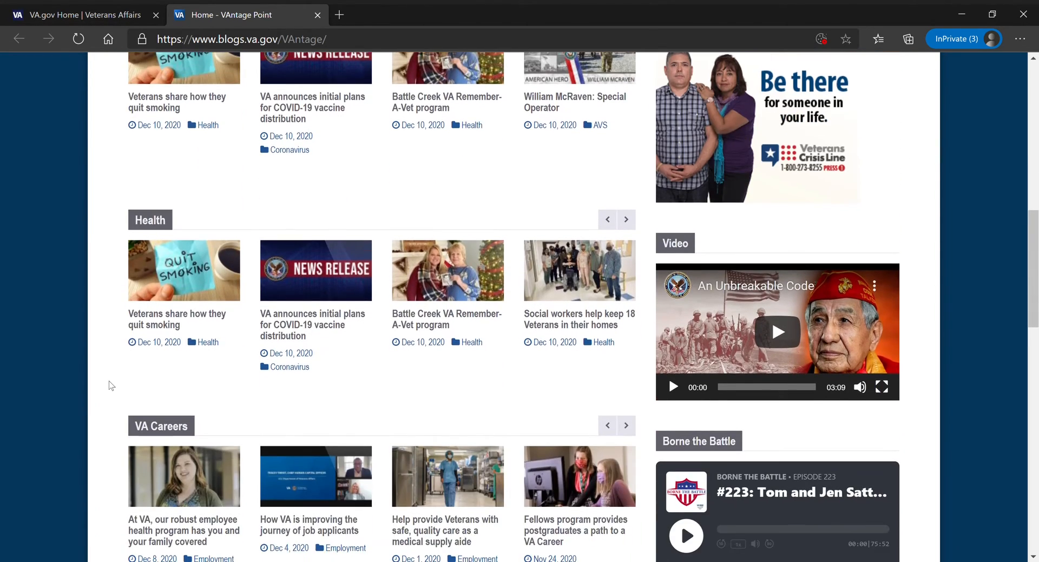
pyautogui.scroll(-3)
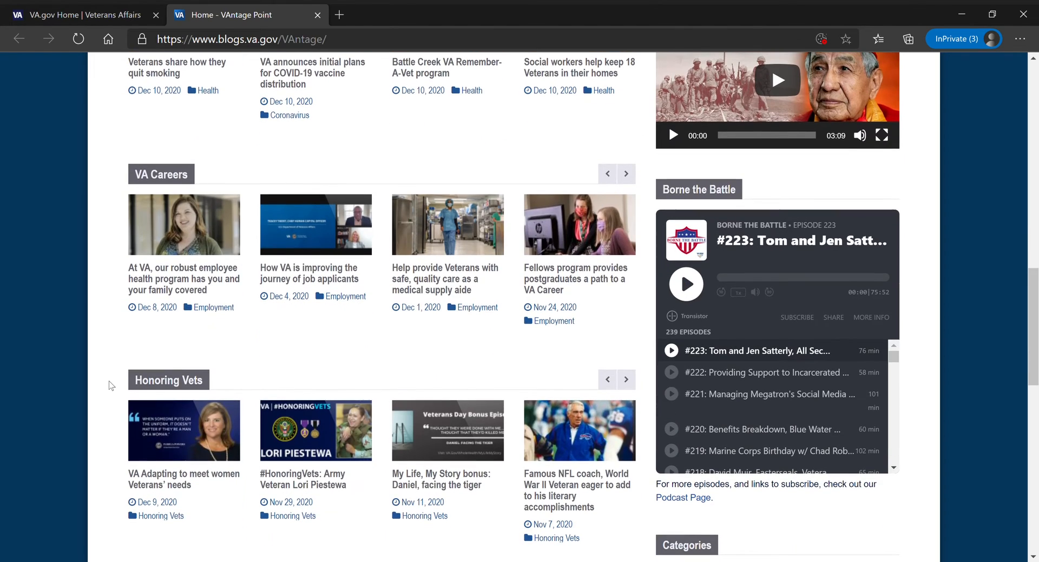
pyautogui.moveTo(669, 417)
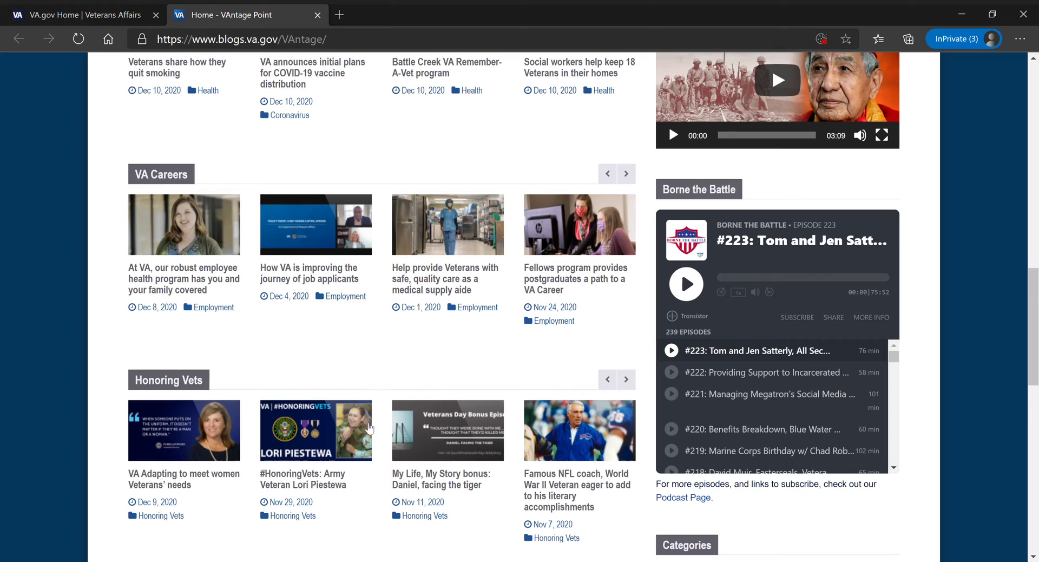
pyautogui.scroll(3)
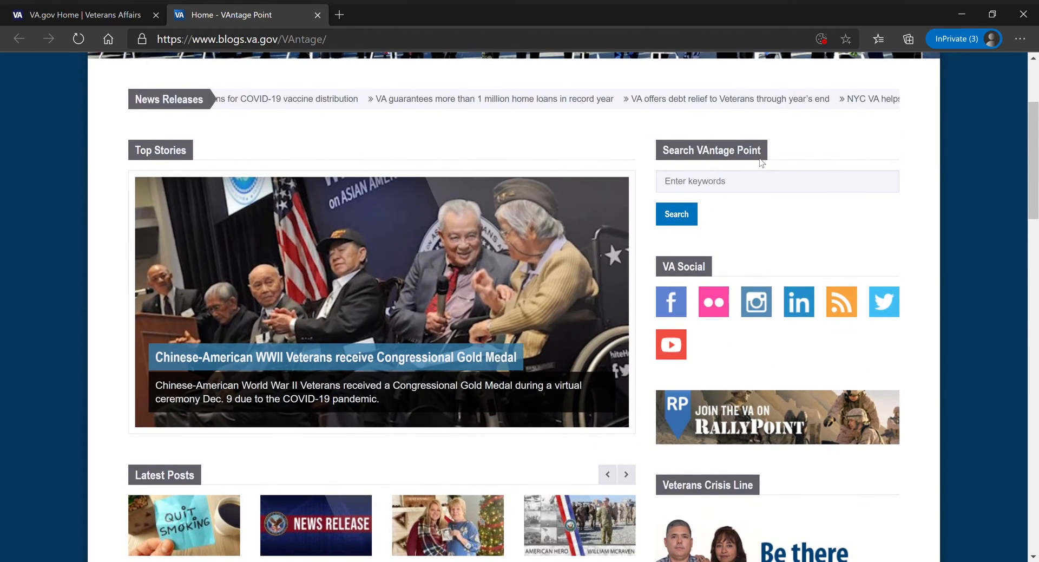
# - Search the VAntage Point blog for 'podcasts'
pyautogui.click(776, 180)
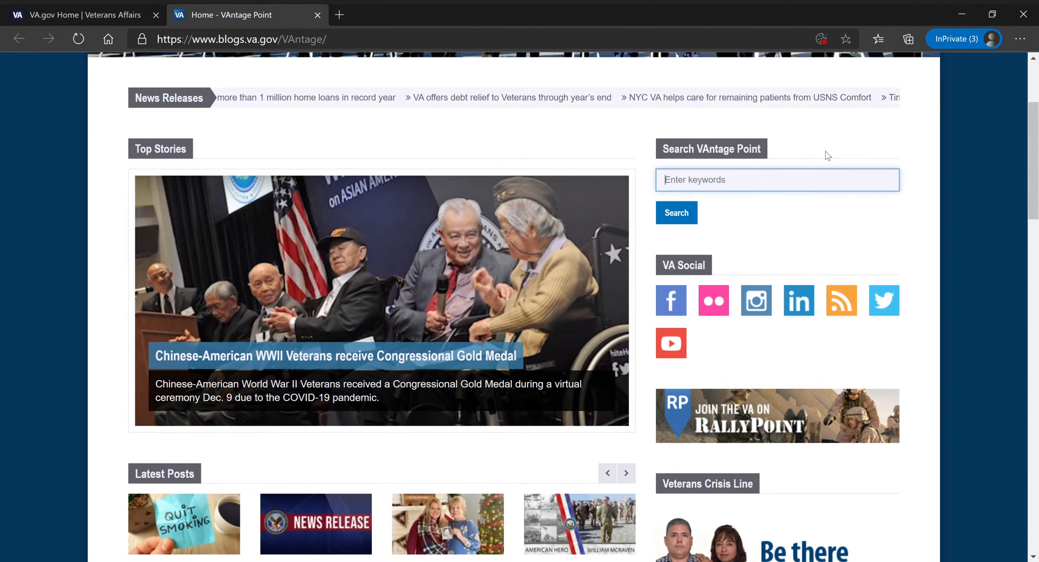
pyautogui.write('podcasts')
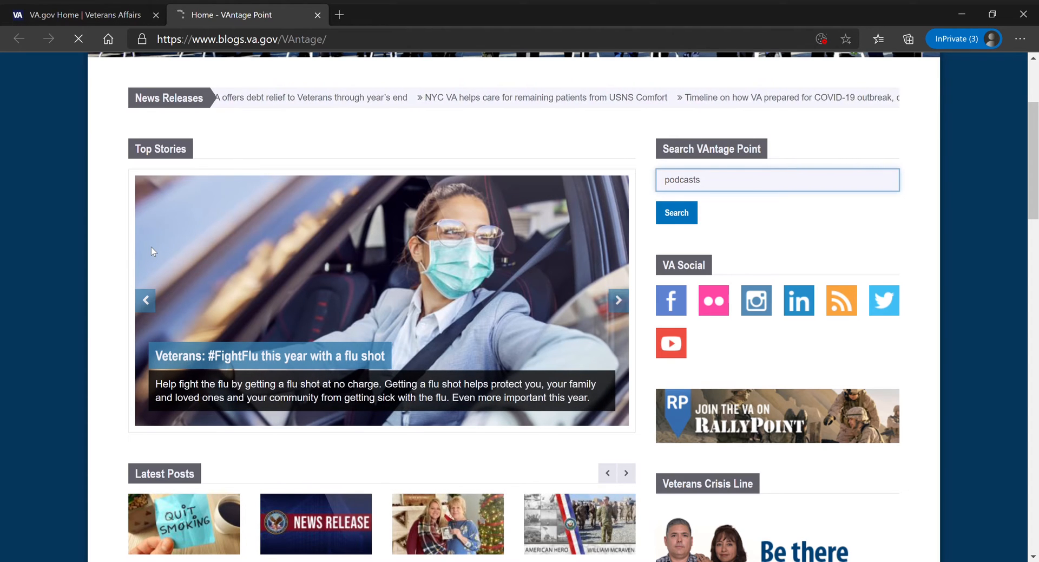
pyautogui.click(675, 213)
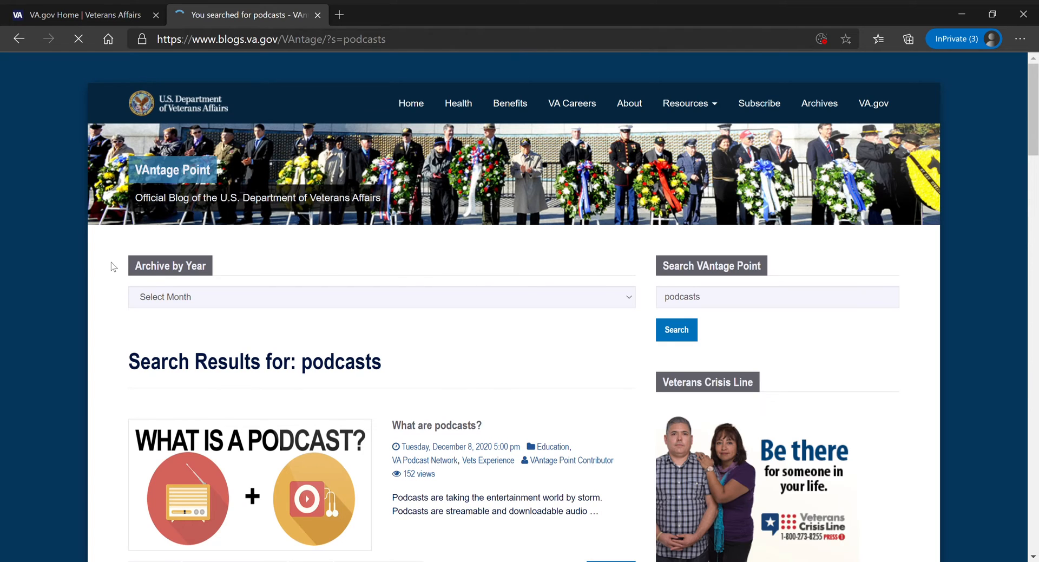
# - Scroll the search results and open the Borne the Battle #218 post
pyautogui.scroll(-3)
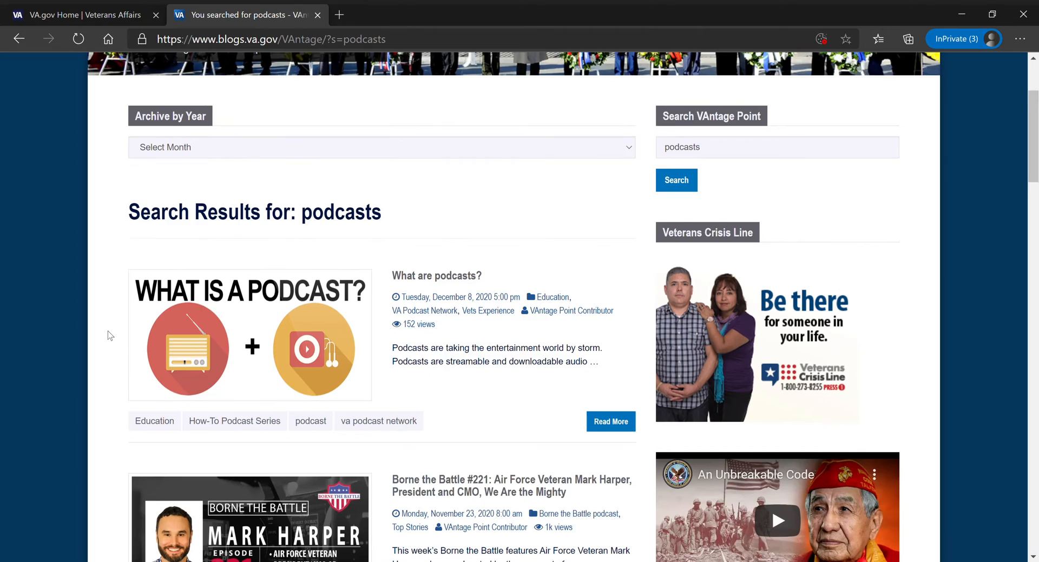
pyautogui.scroll(-3)
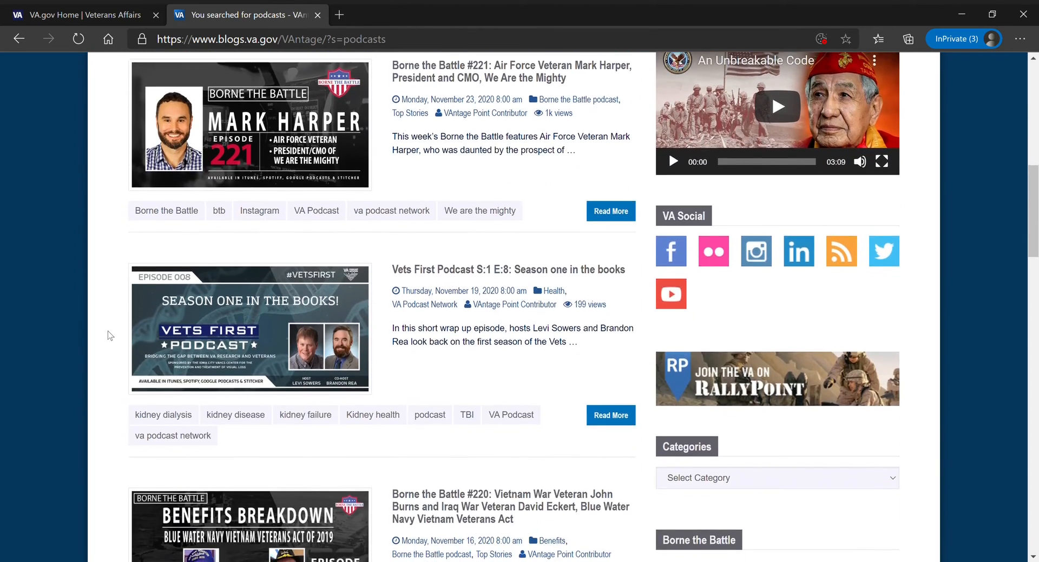
pyautogui.scroll(-3)
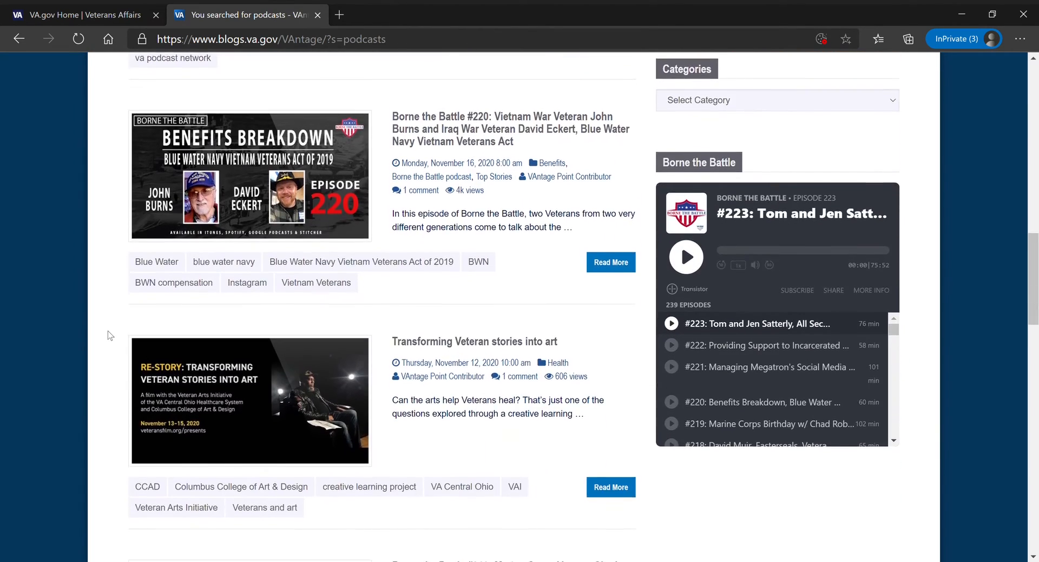
pyautogui.scroll(-3)
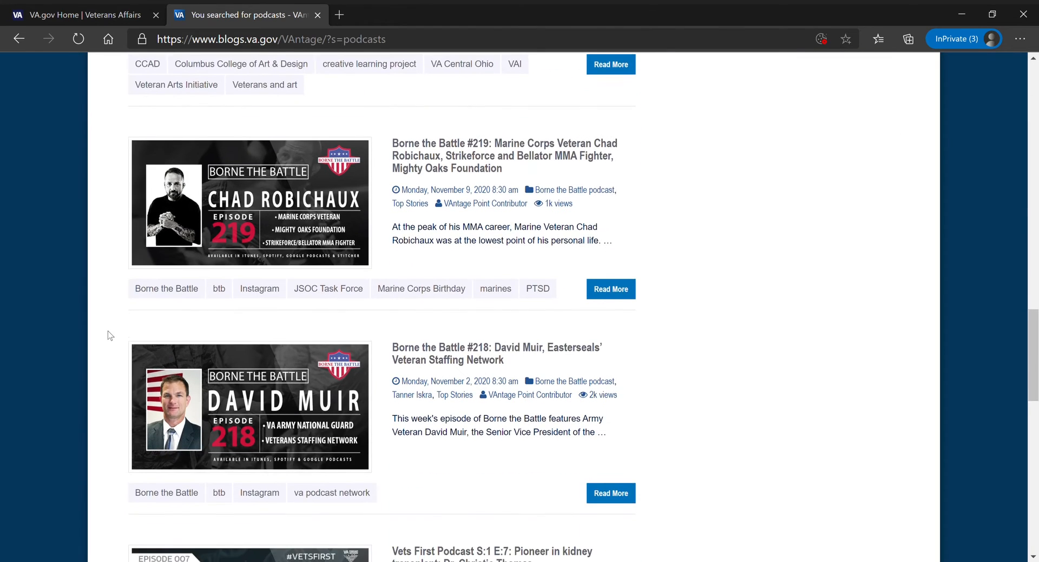
pyautogui.scroll(-3)
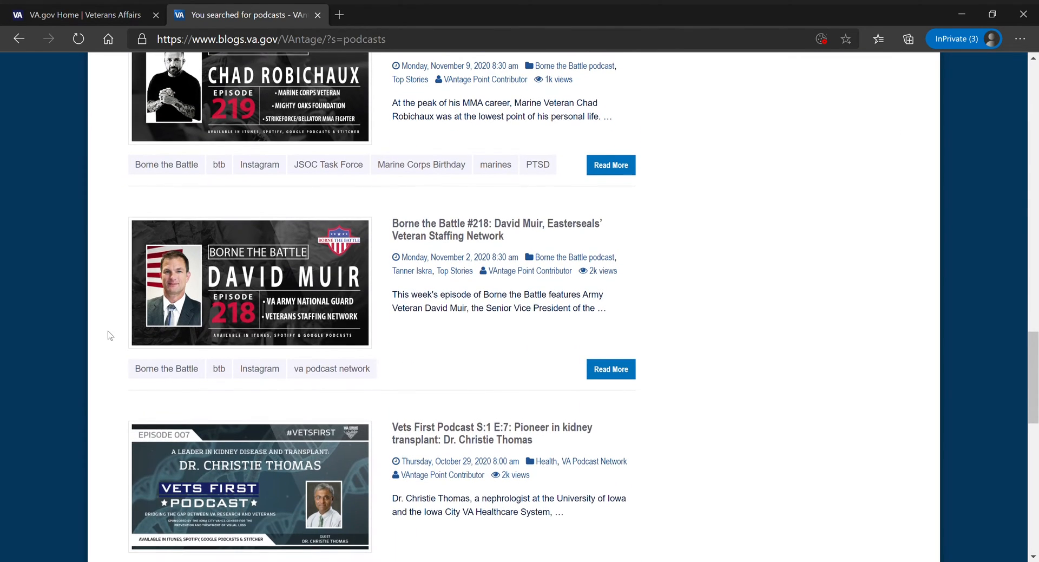
pyautogui.click(610, 369)
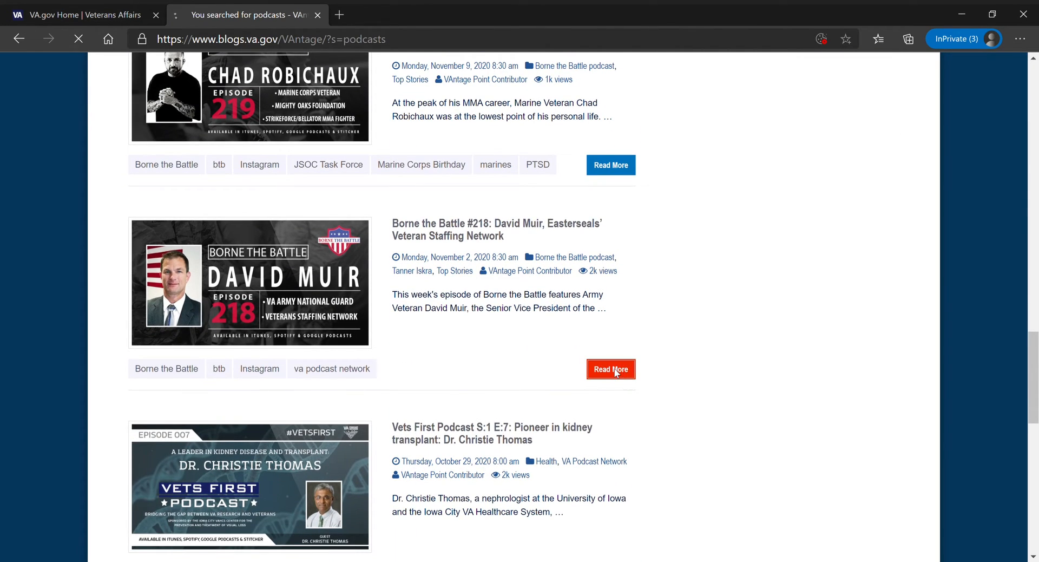
# - Open Borne the Battle #218 (David Muir, Easterseals) and play its episode audio
pyautogui.click(609, 369)
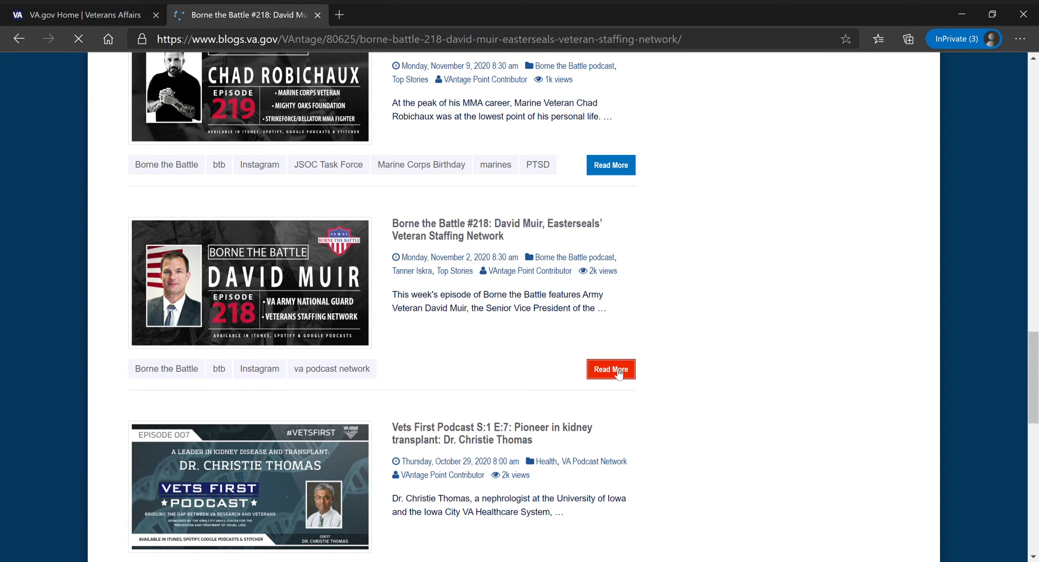
pyautogui.click(610, 369)
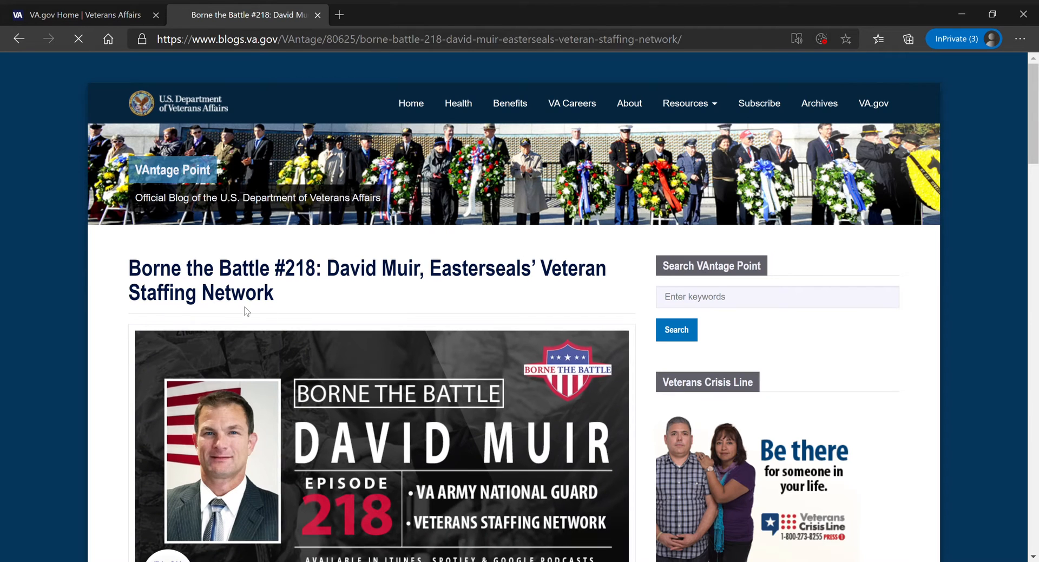
pyautogui.scroll(-3)
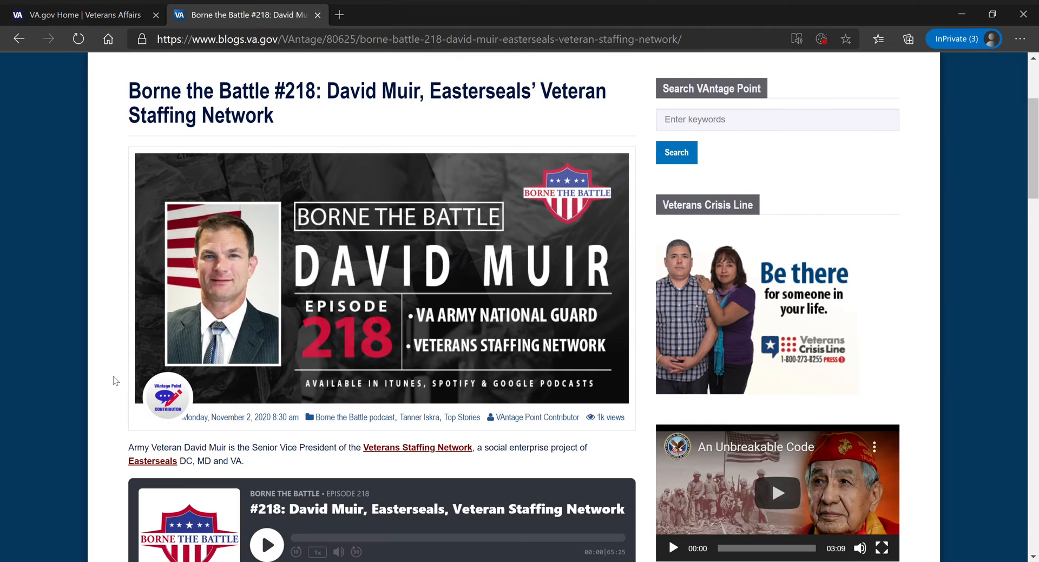
pyautogui.scroll(-3)
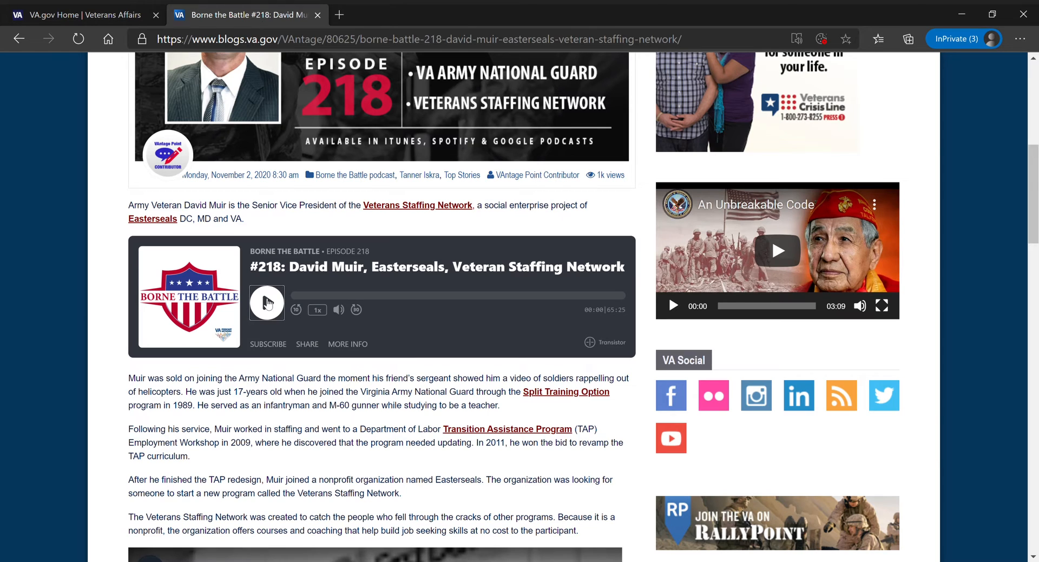
pyautogui.click(266, 302)
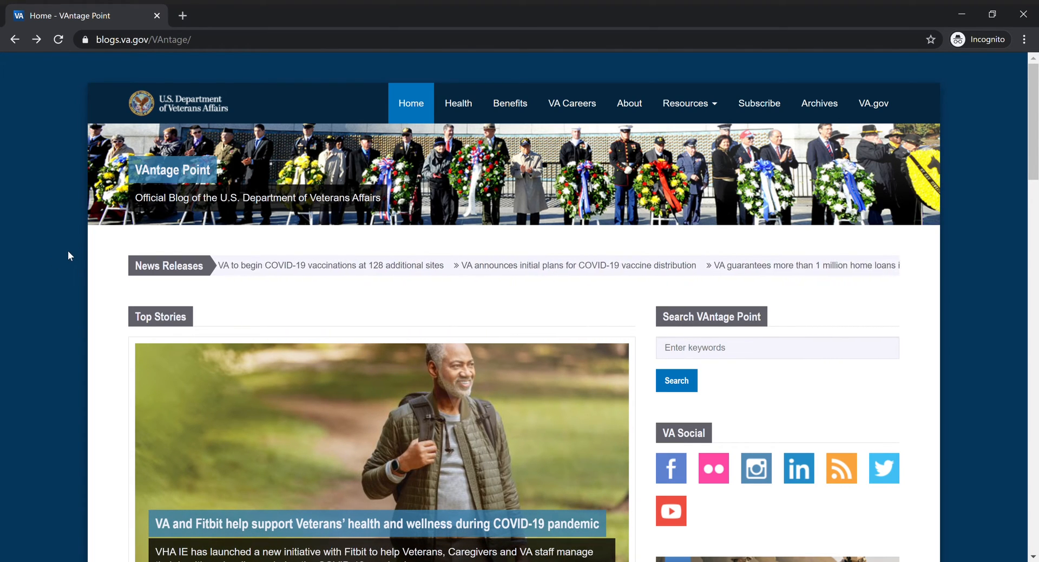
# - Open the #VetResources Newsletter page from the Resources menu and scroll to previous newsletters
pyautogui.click(688, 104)
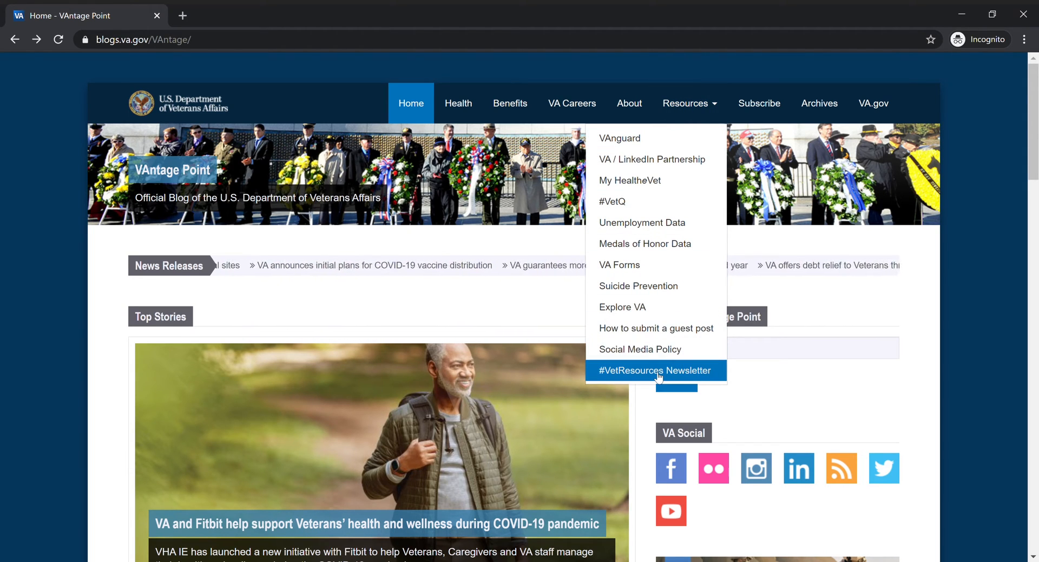
pyautogui.click(654, 370)
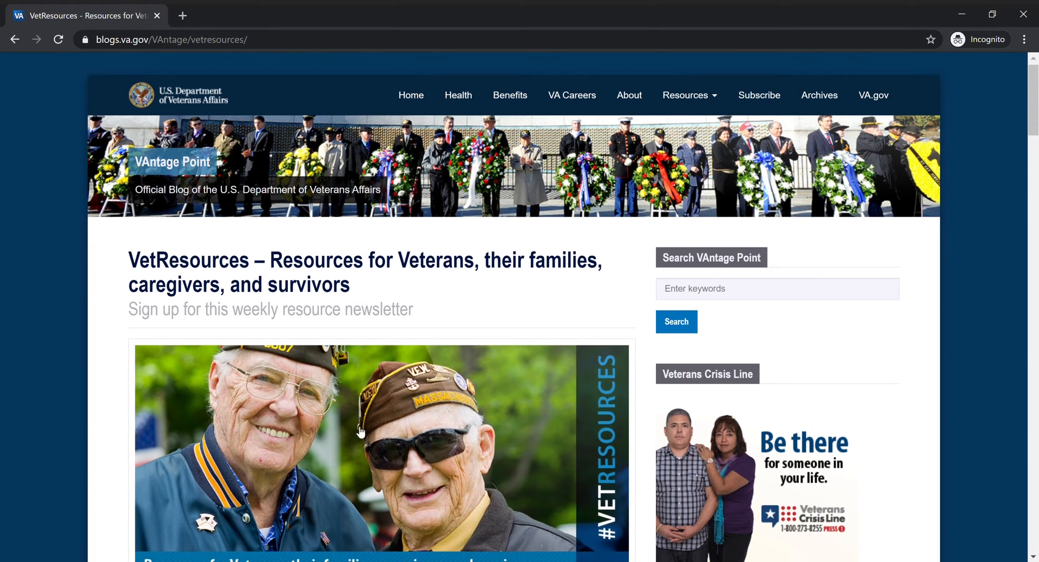
pyautogui.scroll(-3)
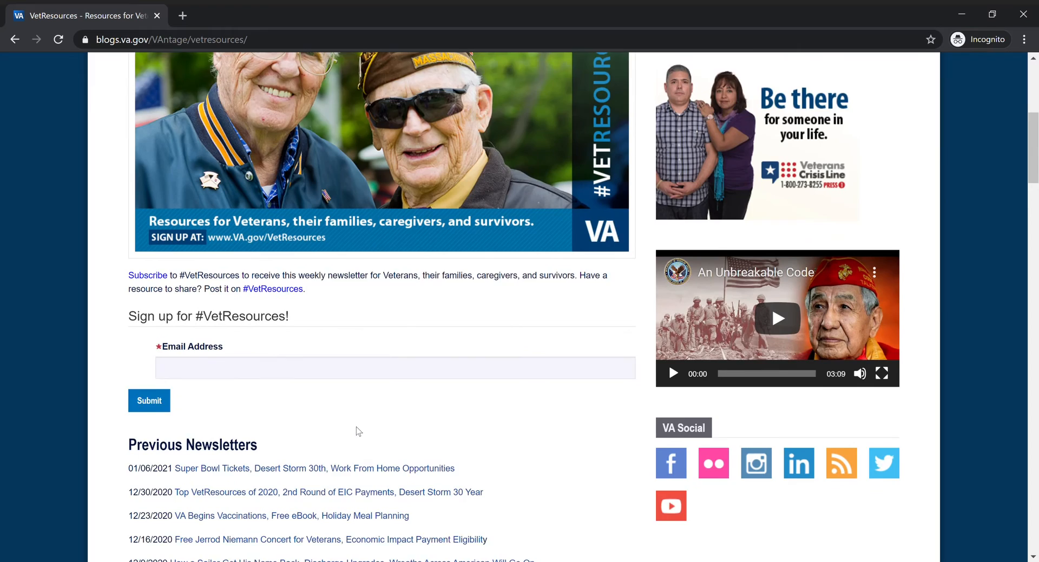
pyautogui.scroll(-3)
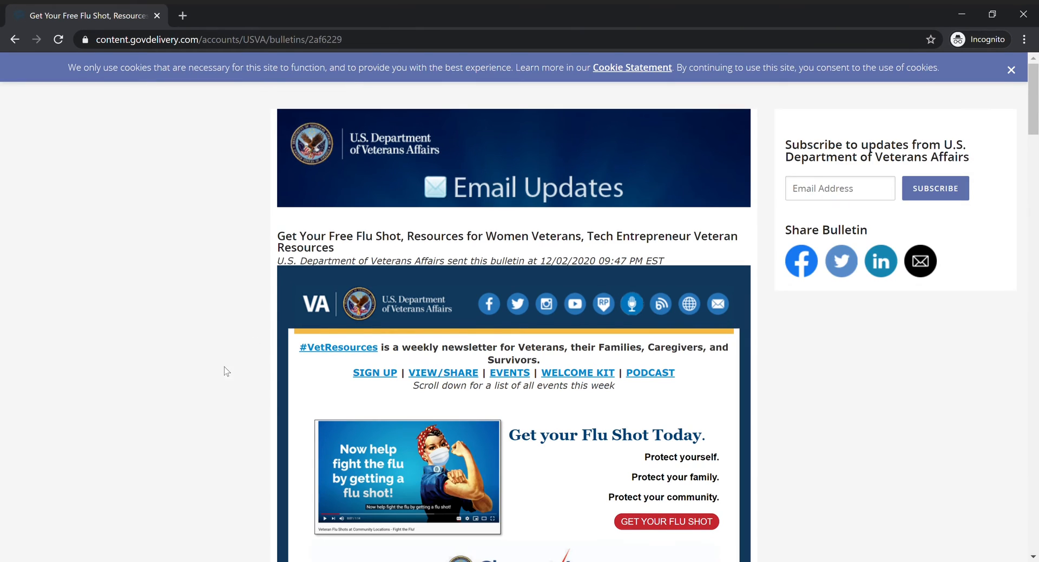
pyautogui.moveTo(201, 395)
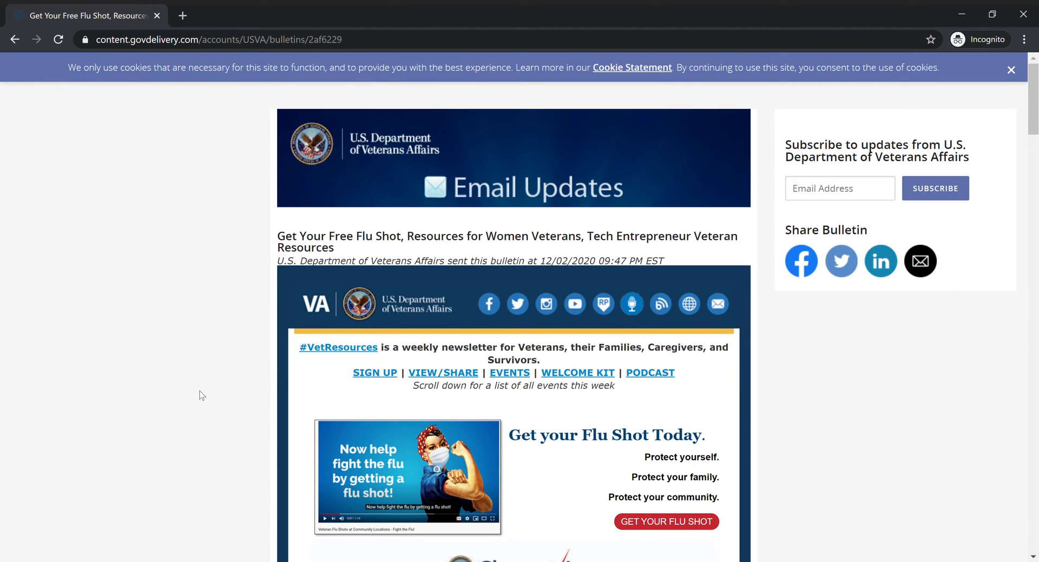
# - Scroll the 12/02/2020 bulletin down to its My Life My Story podcast item
pyautogui.scroll(-3)
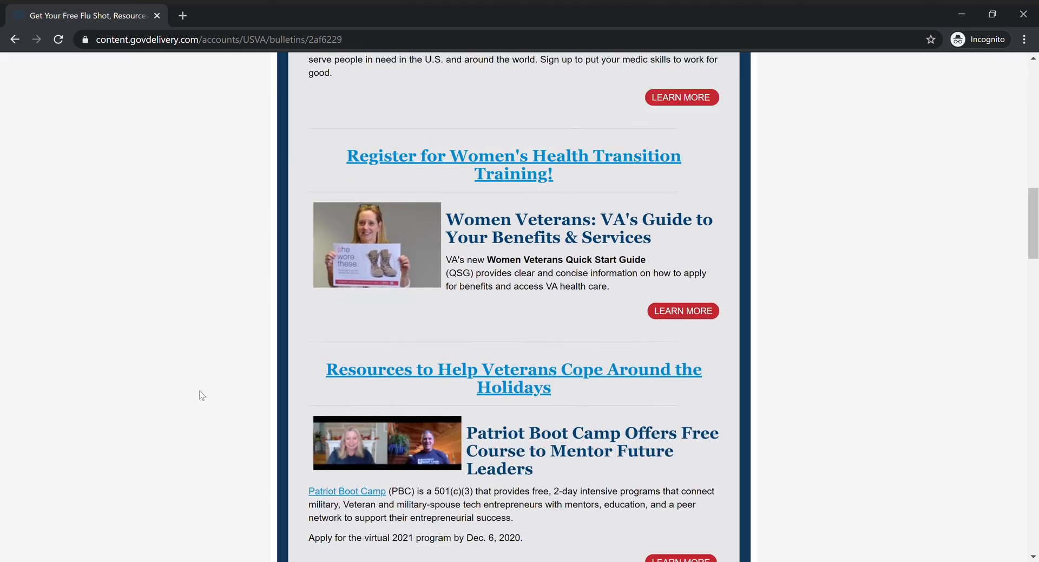
pyautogui.scroll(-3)
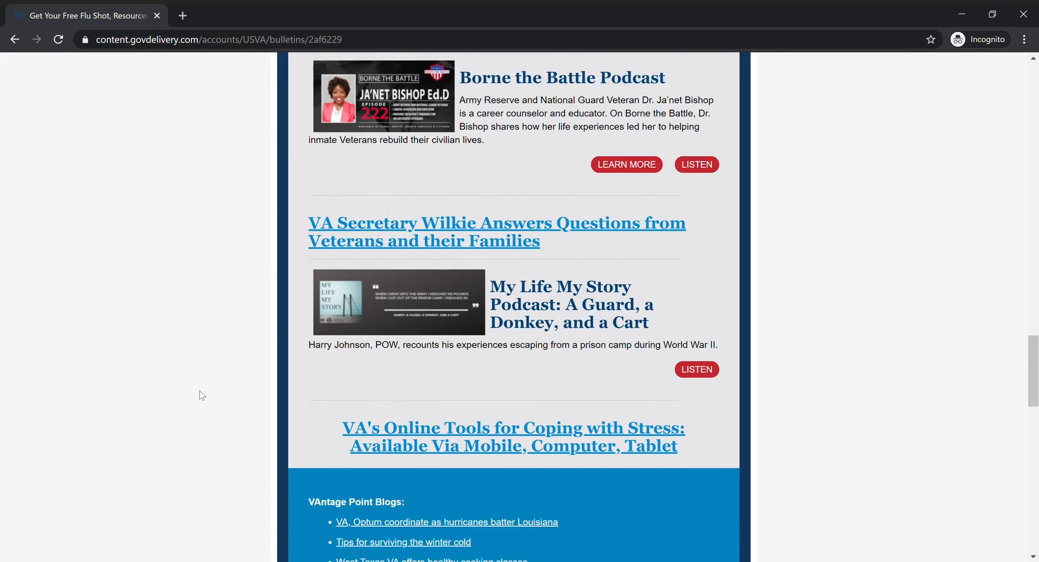
pyautogui.scroll(-3)
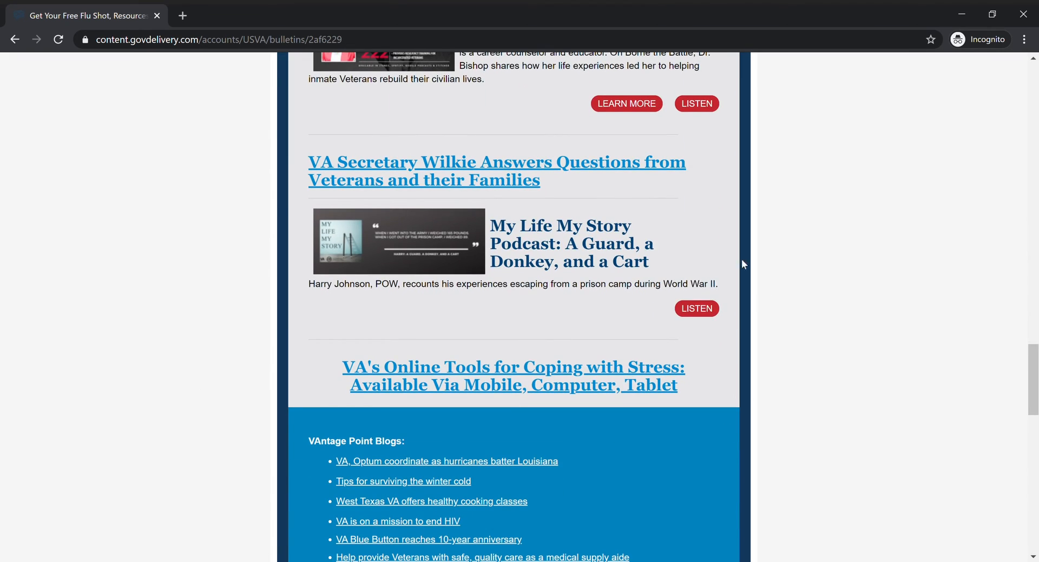
pyautogui.moveTo(694, 313)
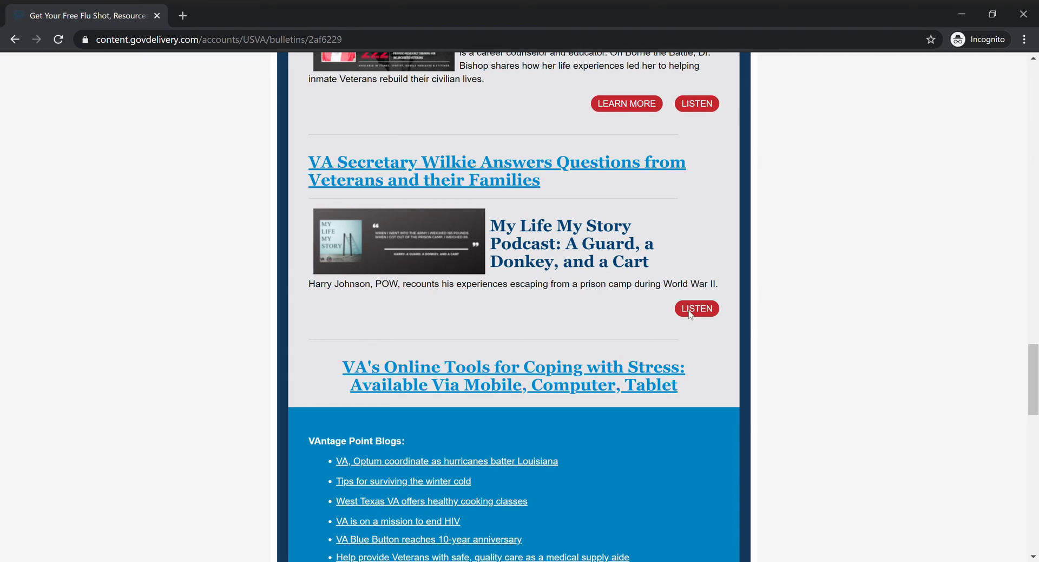
# - Open the My Life, My Story #4 Harry Johnson episode and play it in Spreaker
pyautogui.click(695, 307)
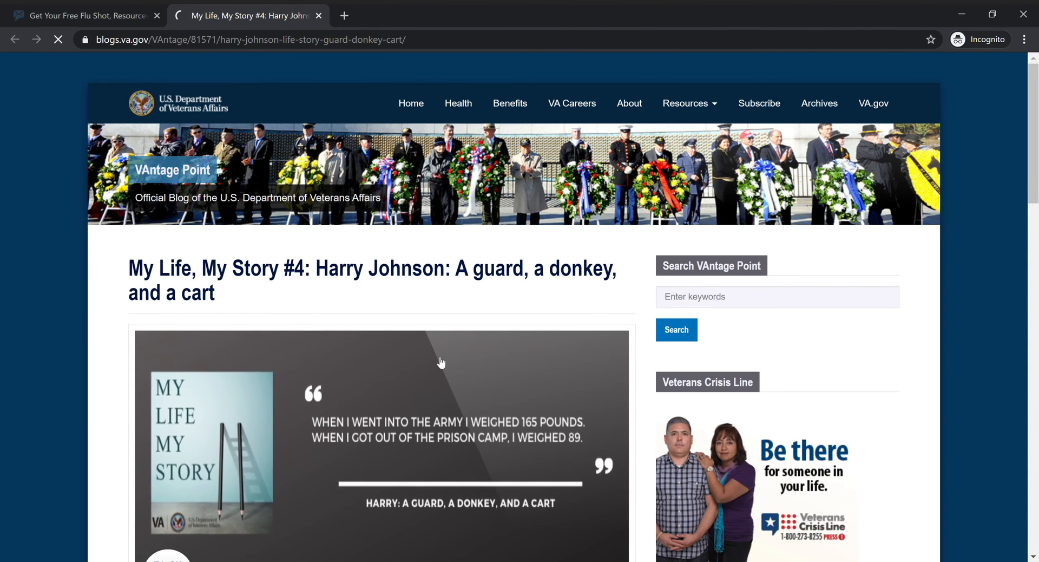
pyautogui.scroll(-3)
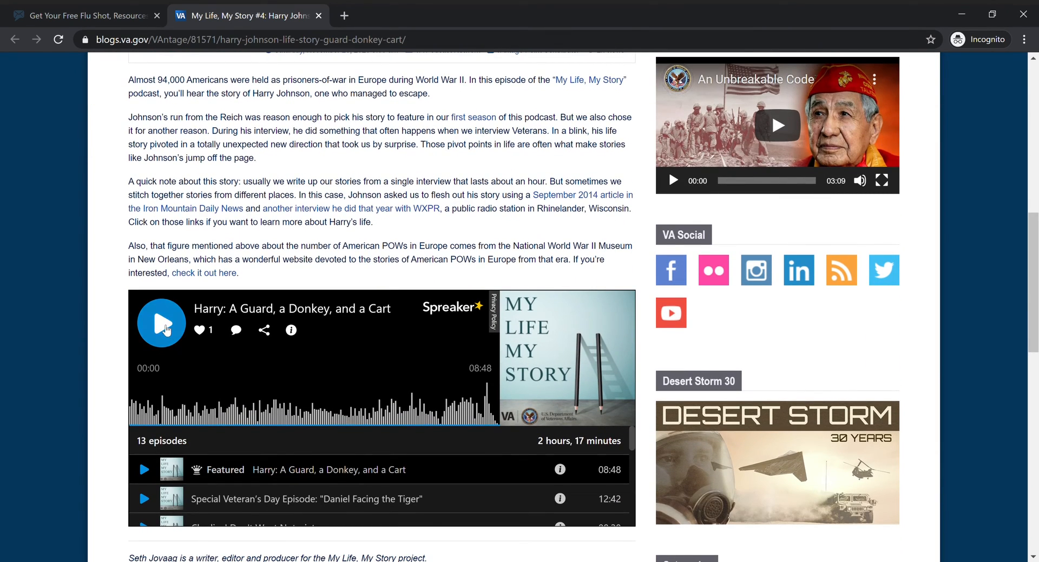
pyautogui.click(161, 324)
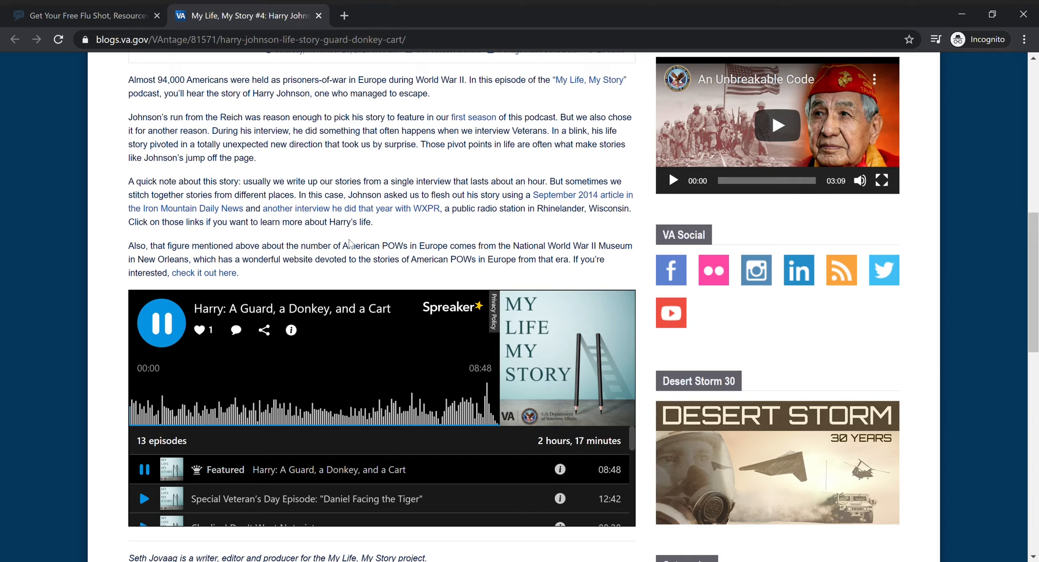
pyautogui.click(160, 324)
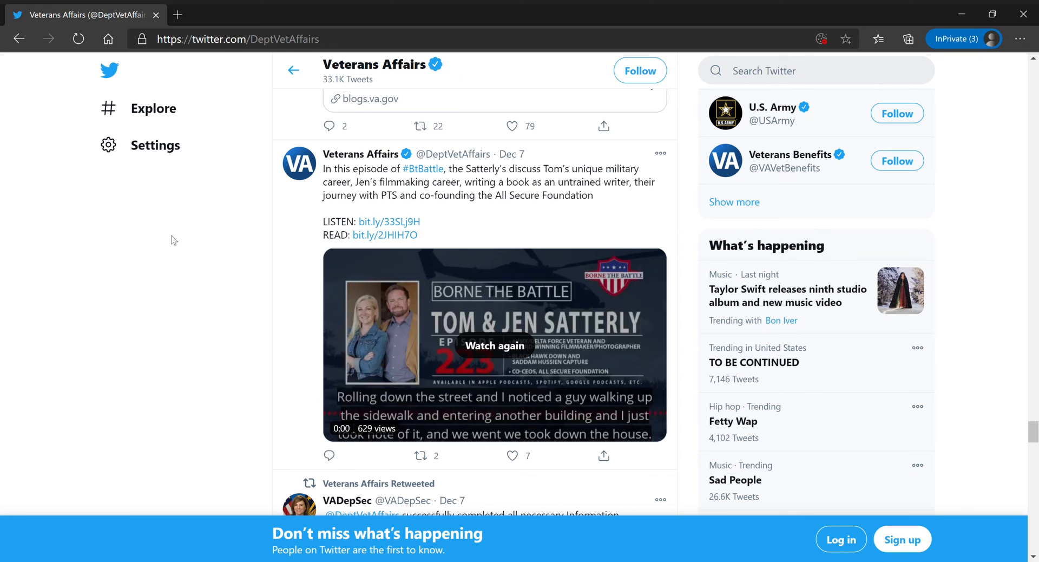
pyautogui.moveTo(227, 331)
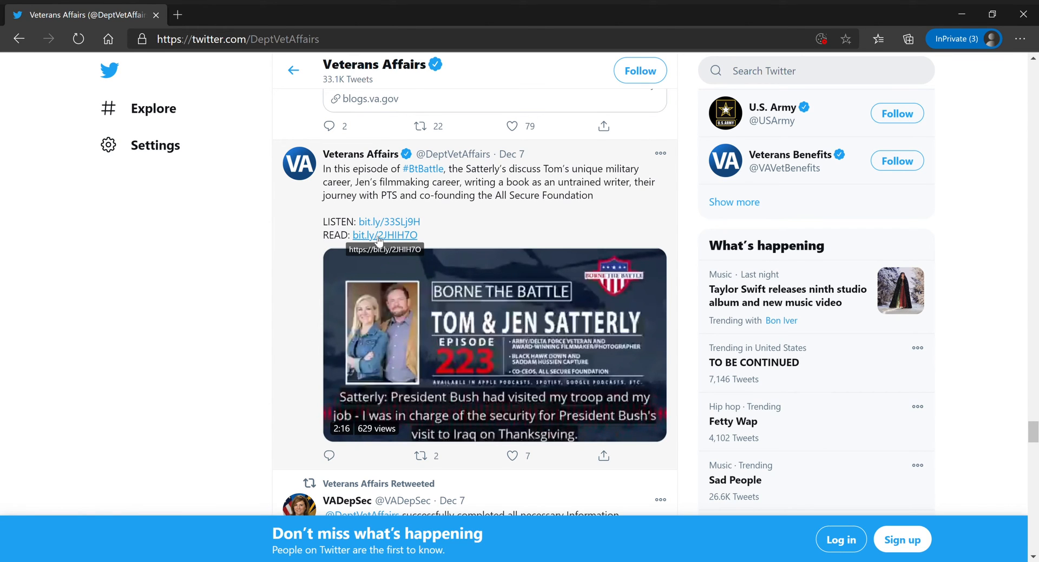
# - Read the Borne the Battle #223 Tom and Jen Satterly article, then return to the Veterans Affairs tweet
pyautogui.click(384, 236)
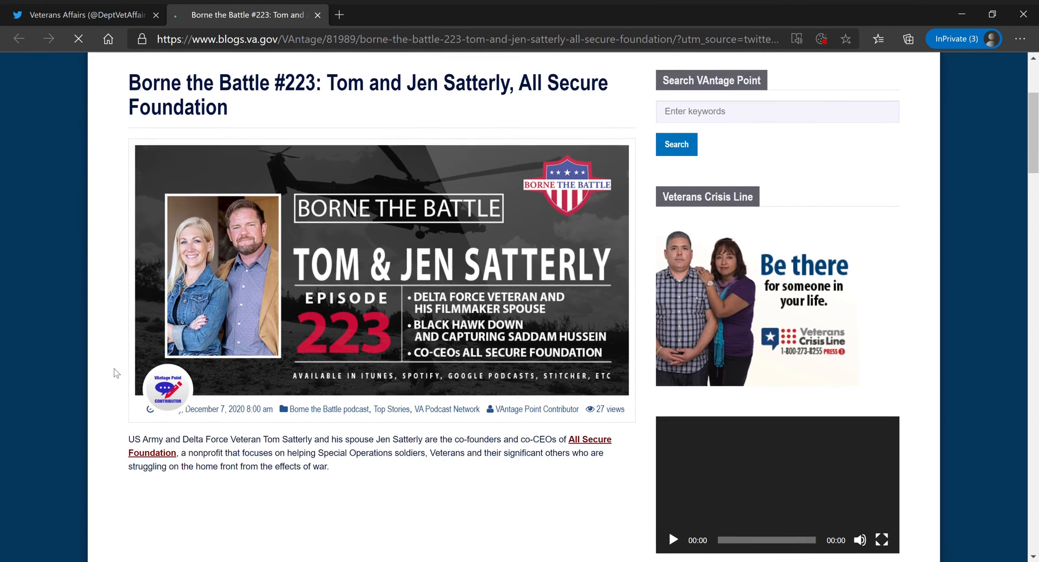
pyautogui.scroll(-3)
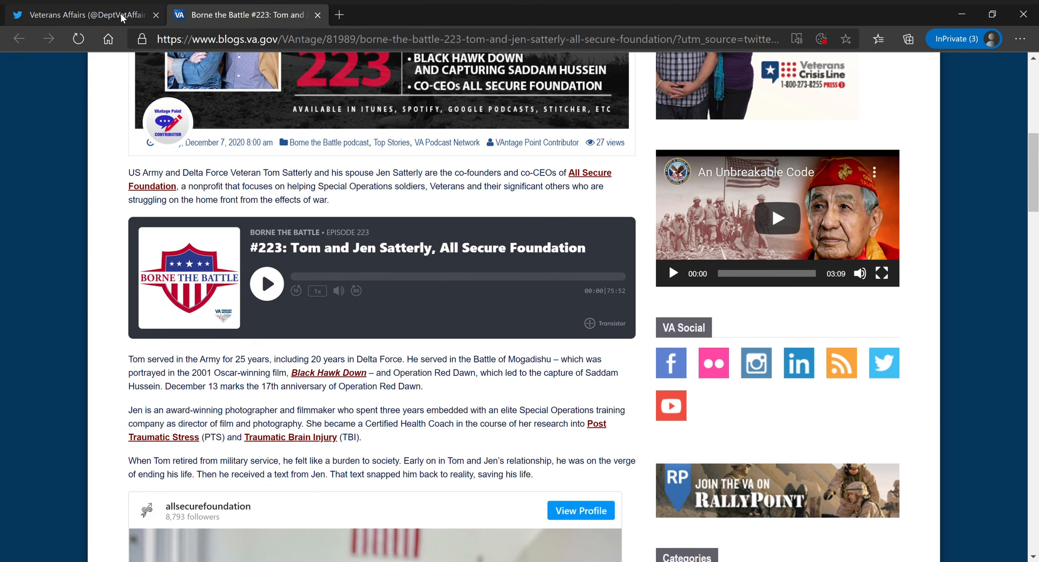
pyautogui.click(79, 14)
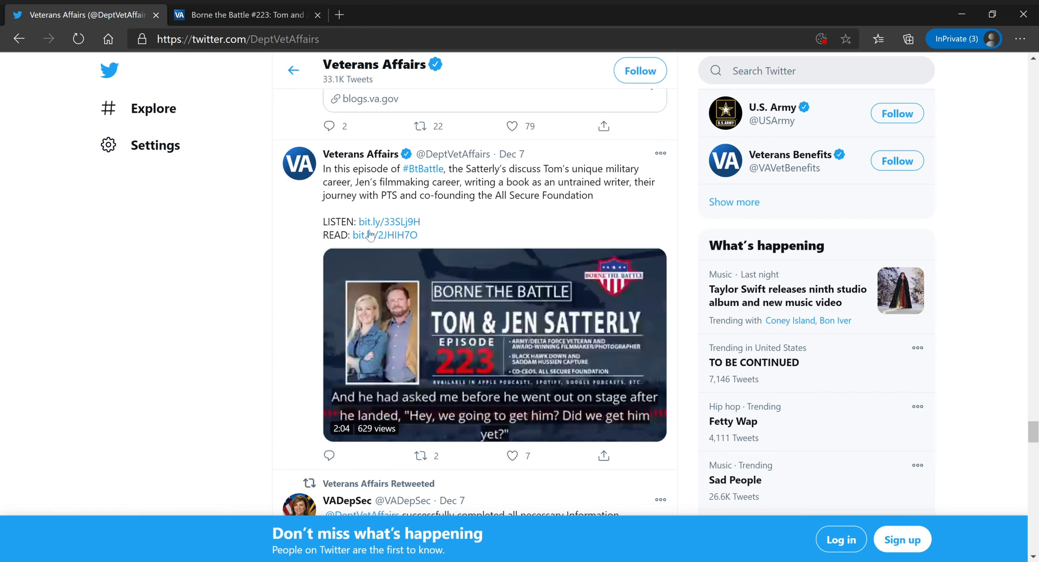
# - Open the tweet's Chartable SmartLinks page for Borne the Battle and pick Spotify
pyautogui.click(385, 235)
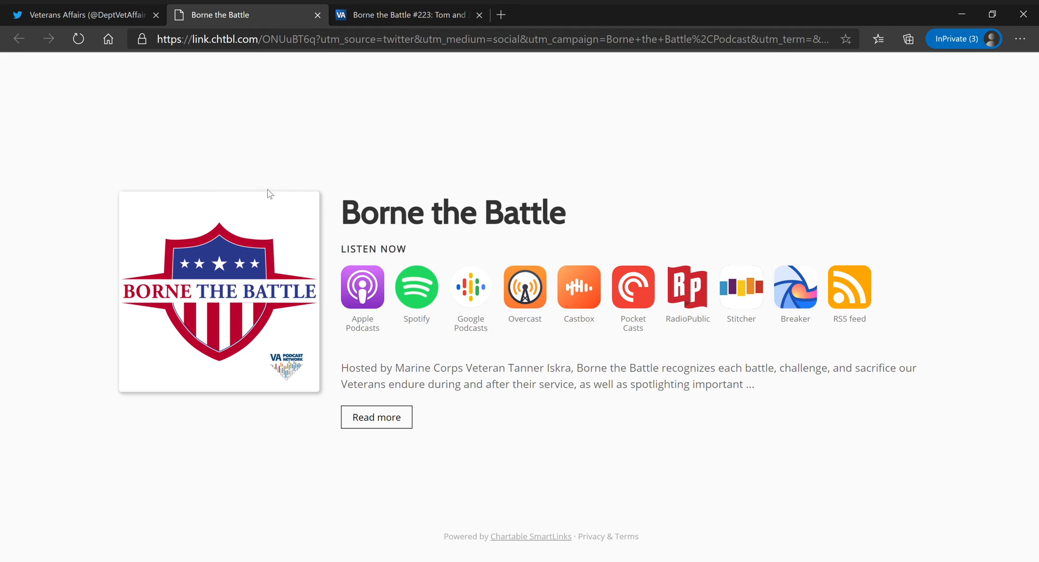
pyautogui.moveTo(325, 304)
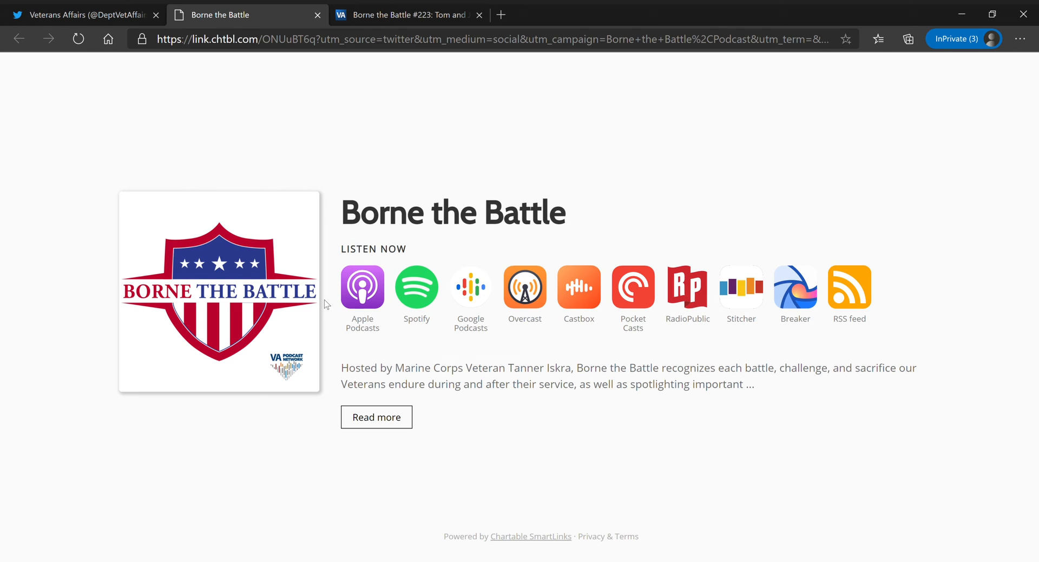
pyautogui.moveTo(553, 402)
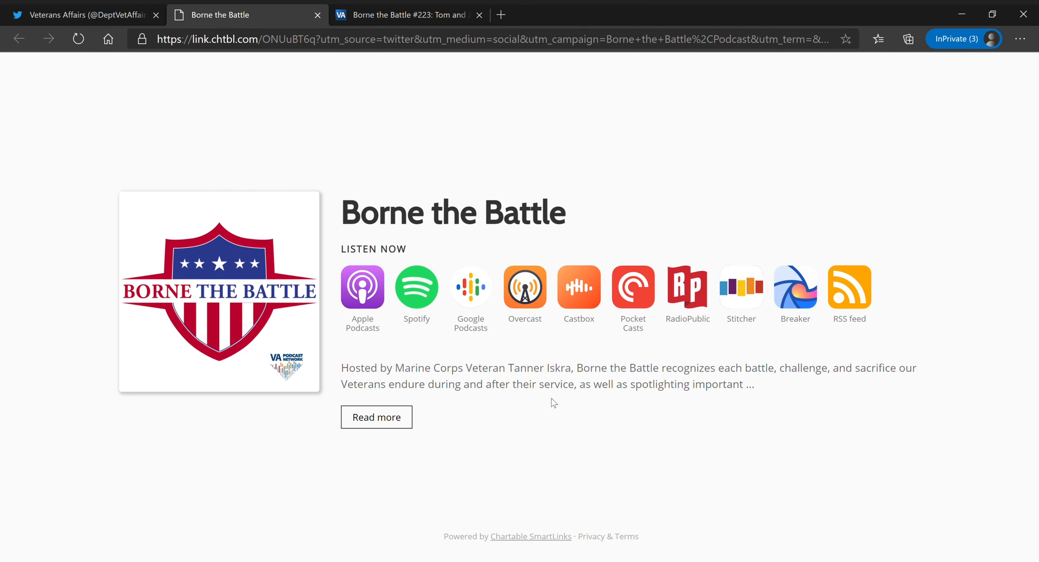
pyautogui.moveTo(388, 287)
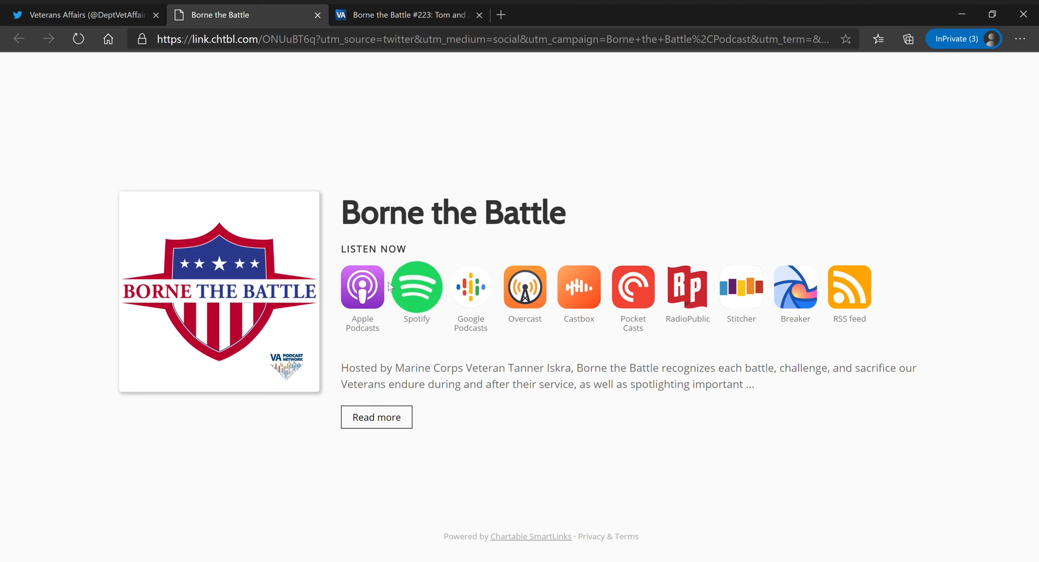
pyautogui.moveTo(417, 290)
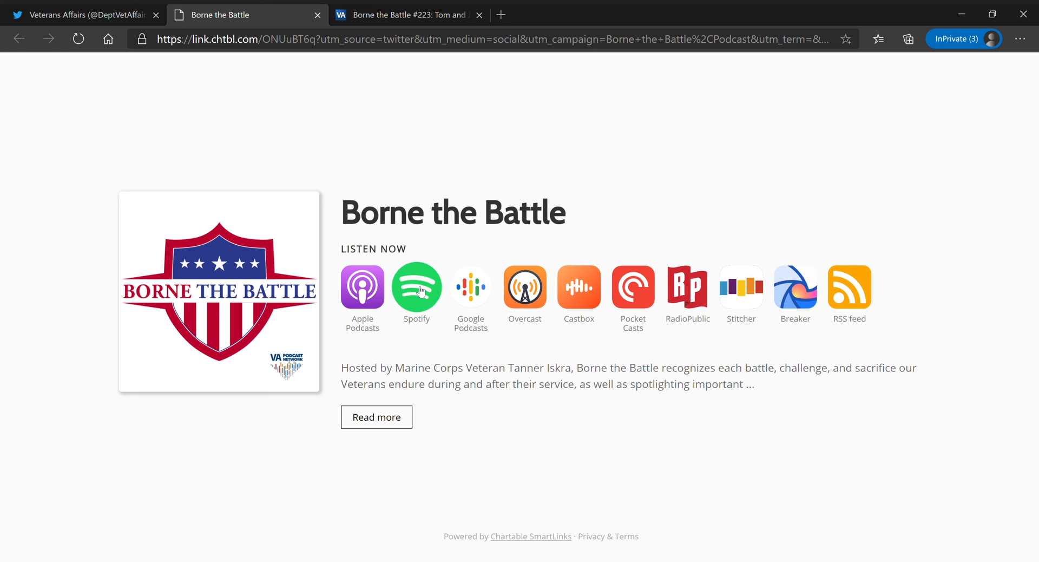
pyautogui.click(416, 287)
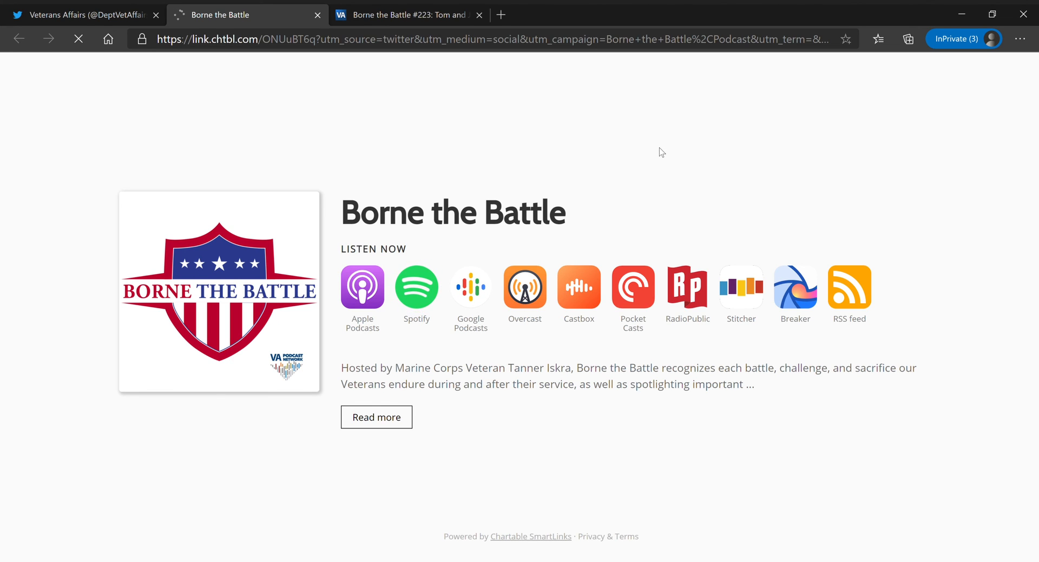
# - Browse the Borne the Battle episode list in Spotify down to episode #220
pyautogui.click(416, 288)
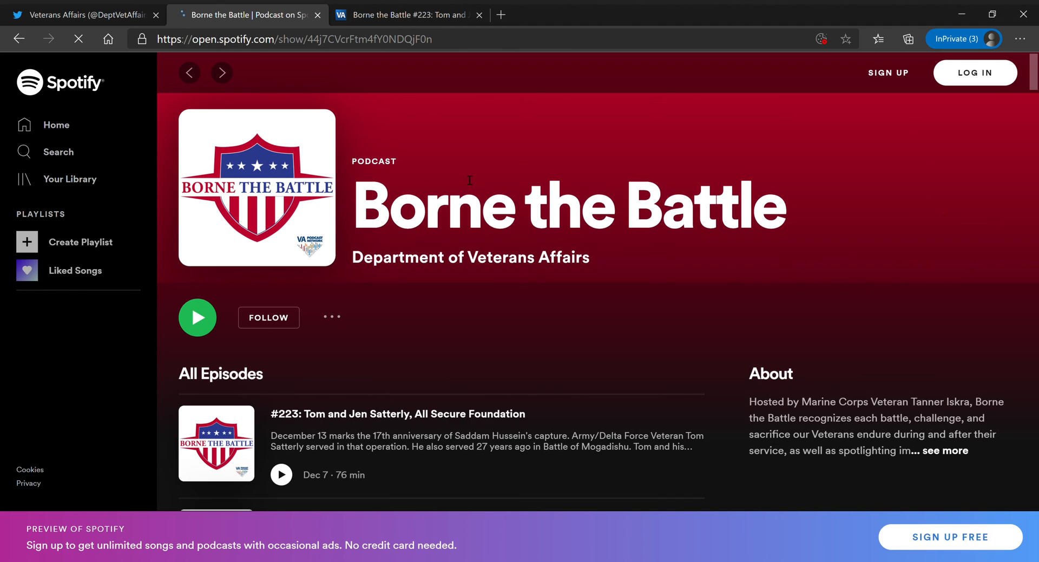
pyautogui.scroll(-3)
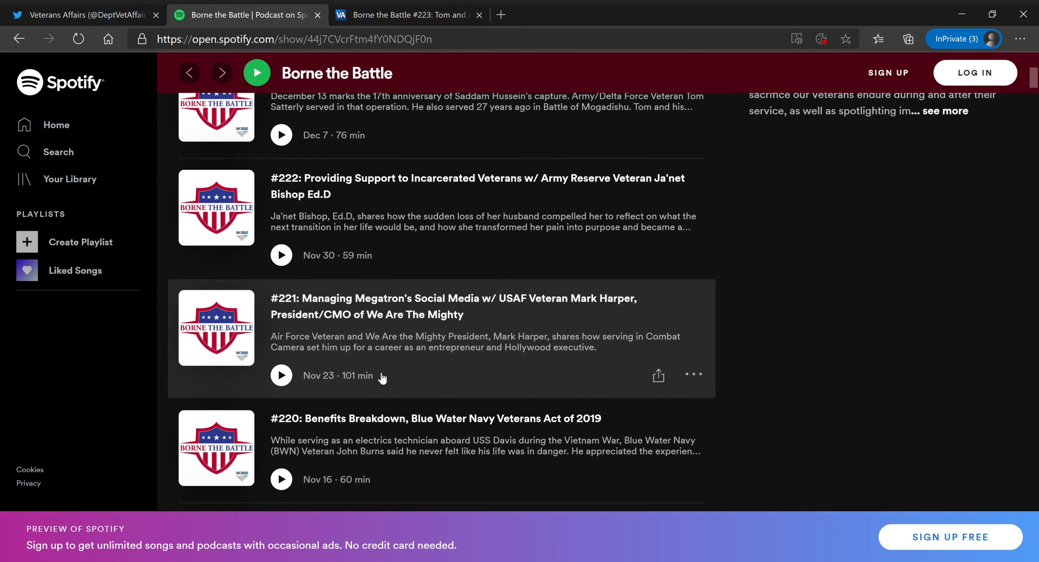